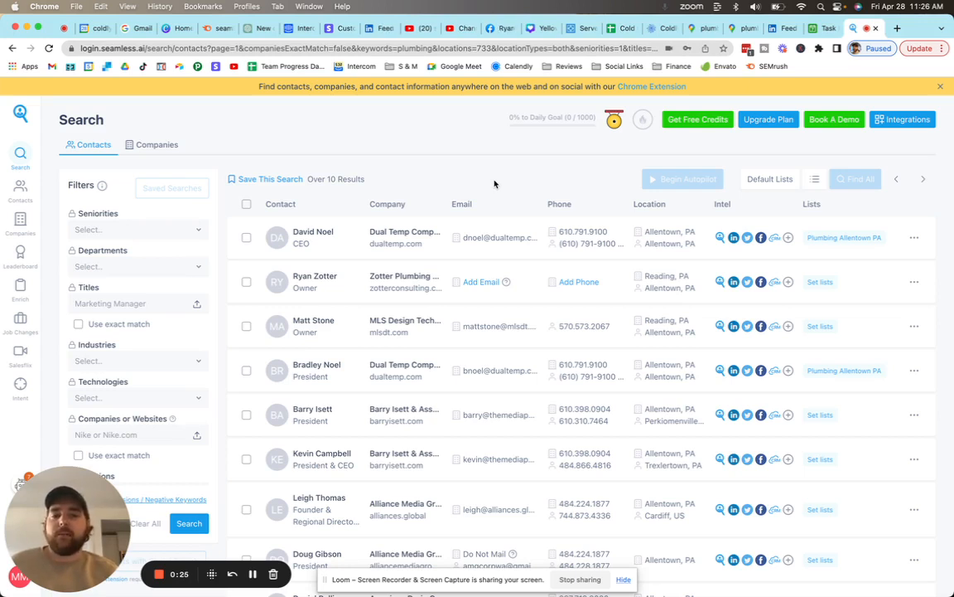
mouse_move(479, 323)
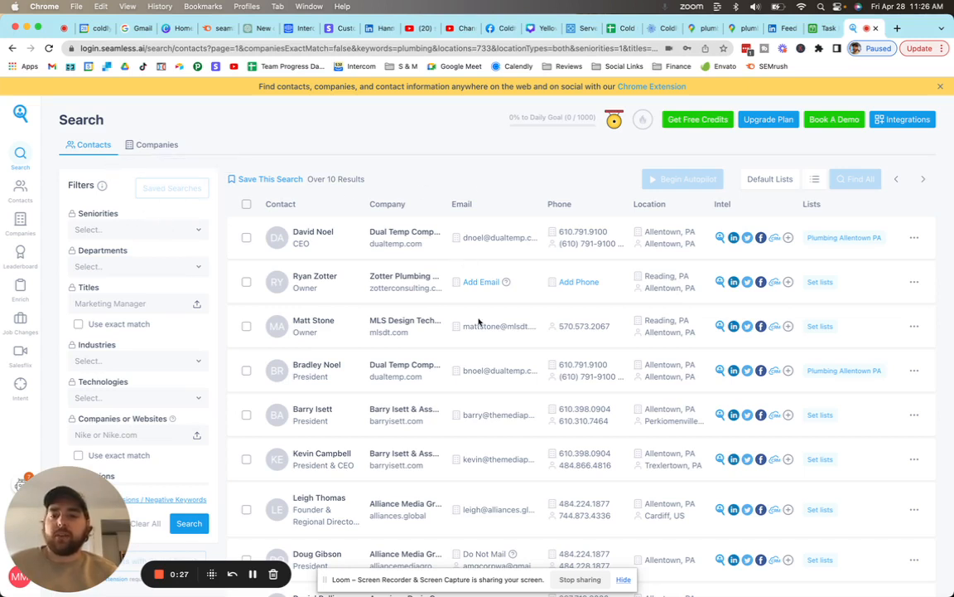
Step: Filter the plumbing contact search to C-Level seniority and review the Titles and Industries filters
click(136, 228)
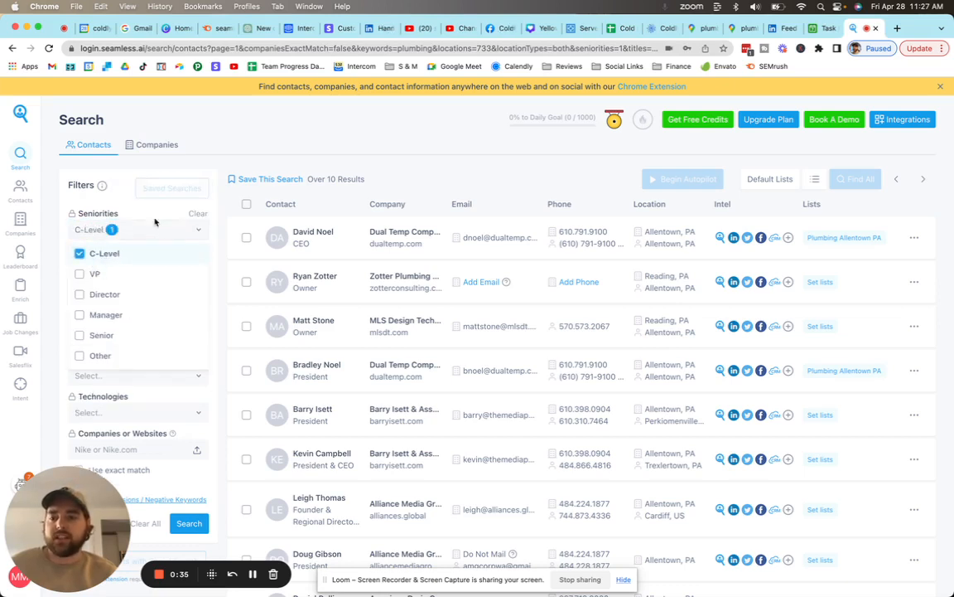
click(136, 228)
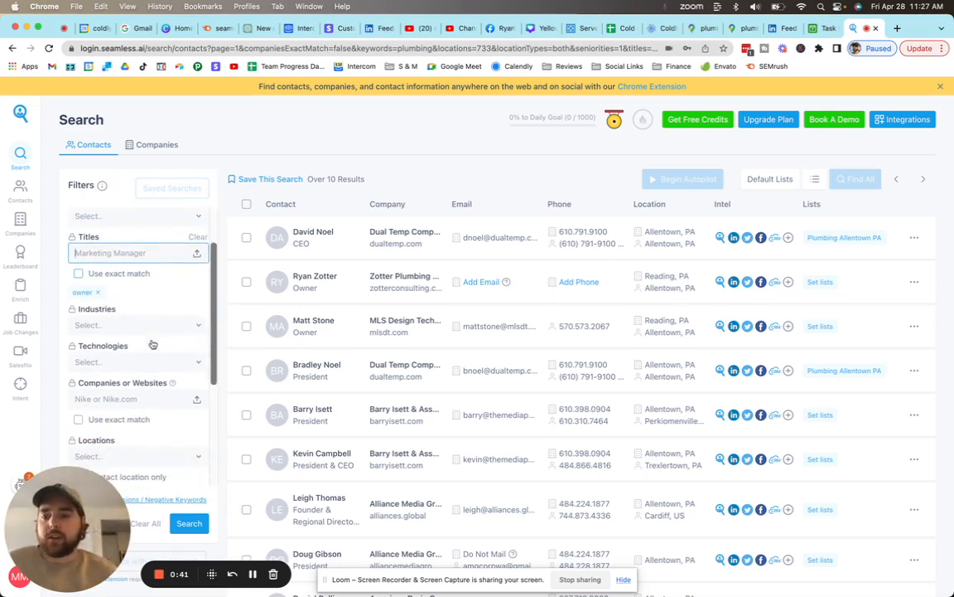
click(133, 326)
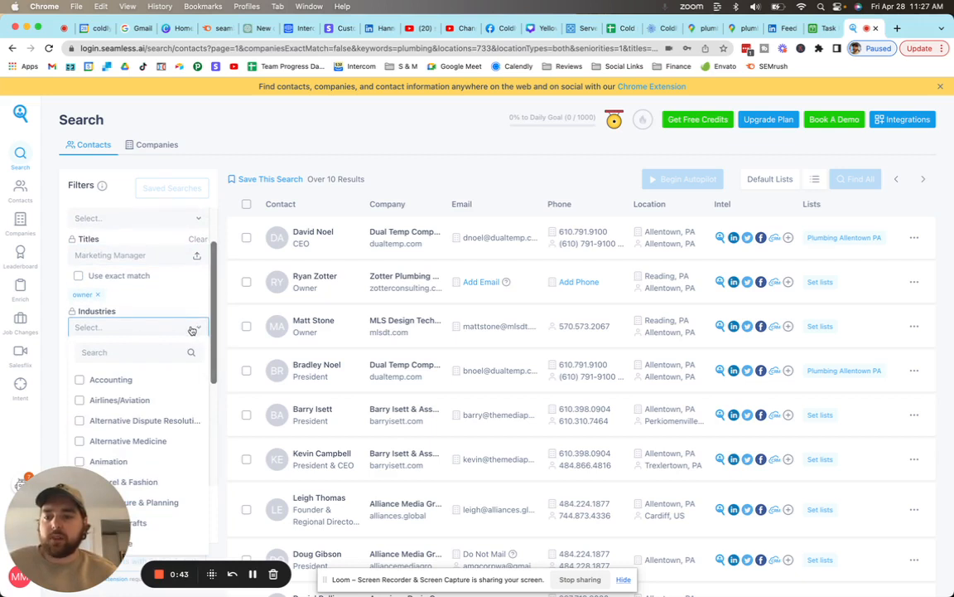
scroll(down, 3)
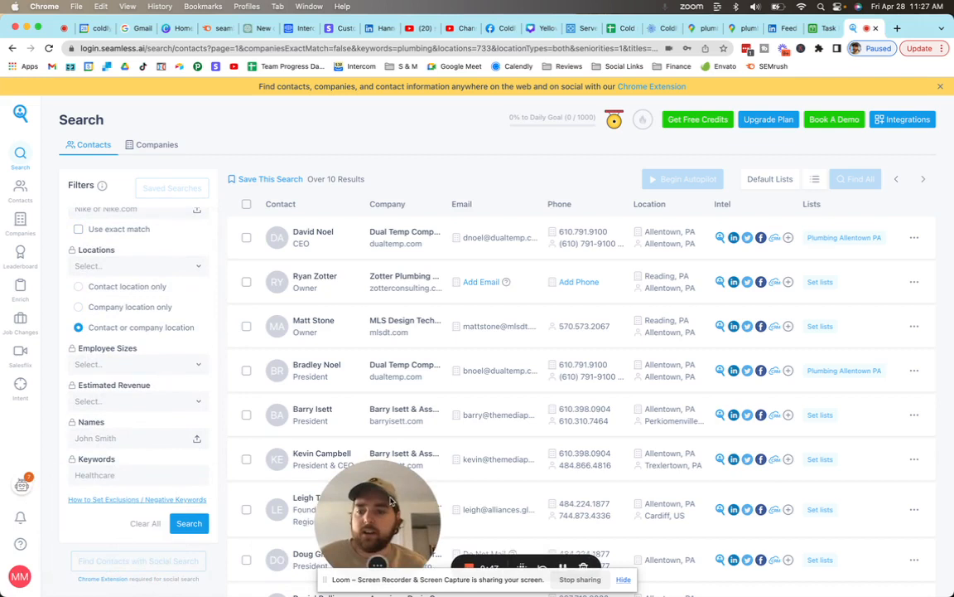
click(139, 474)
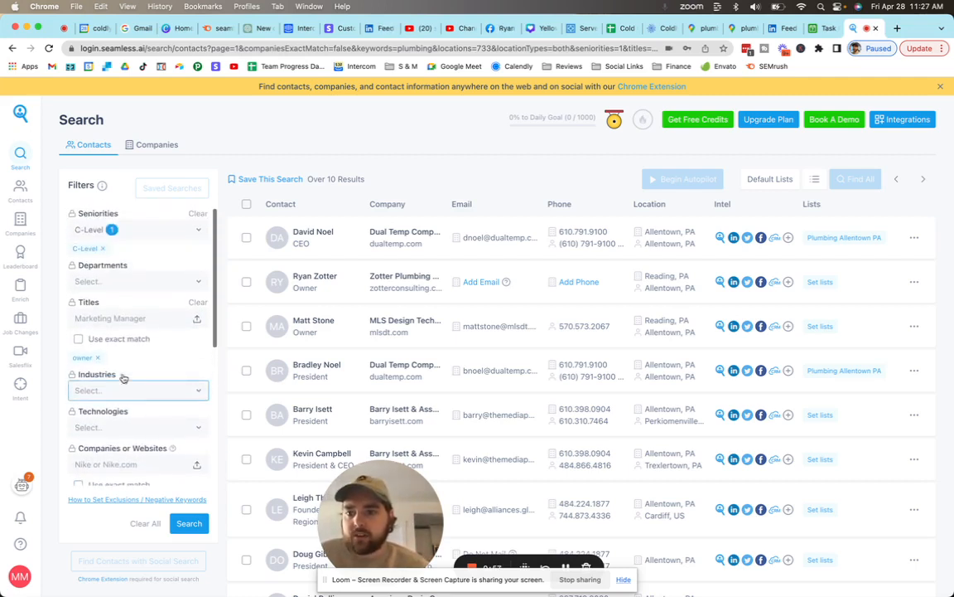
scroll(down, 3)
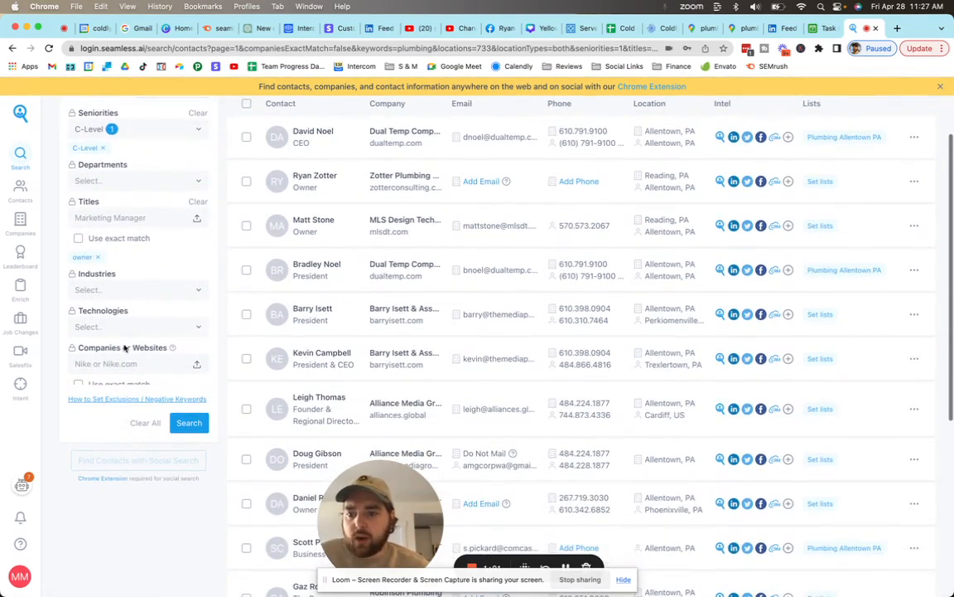
Step: Limit the search location to Allentown, Pennsylvania and run it
click(133, 323)
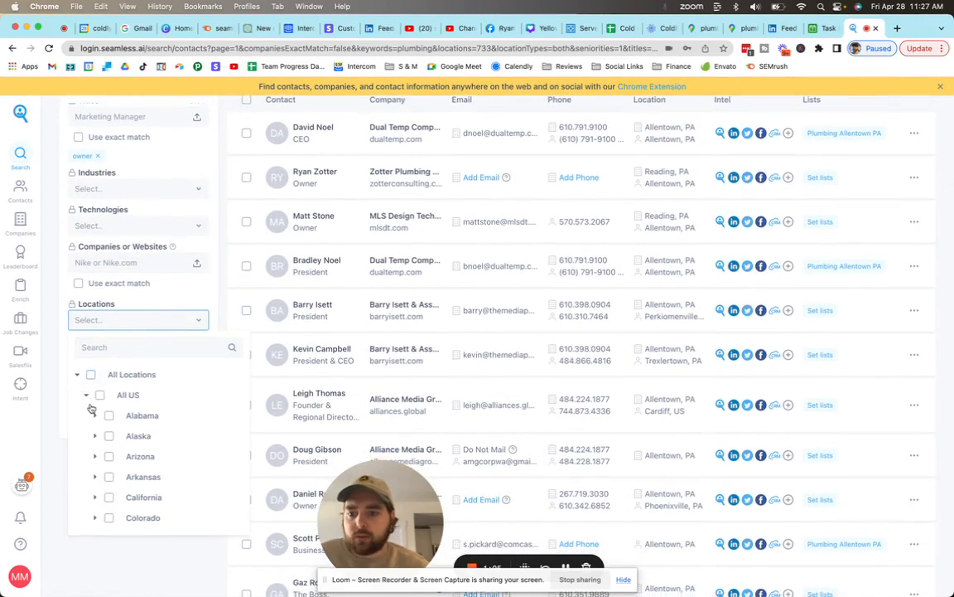
scroll(down, 3)
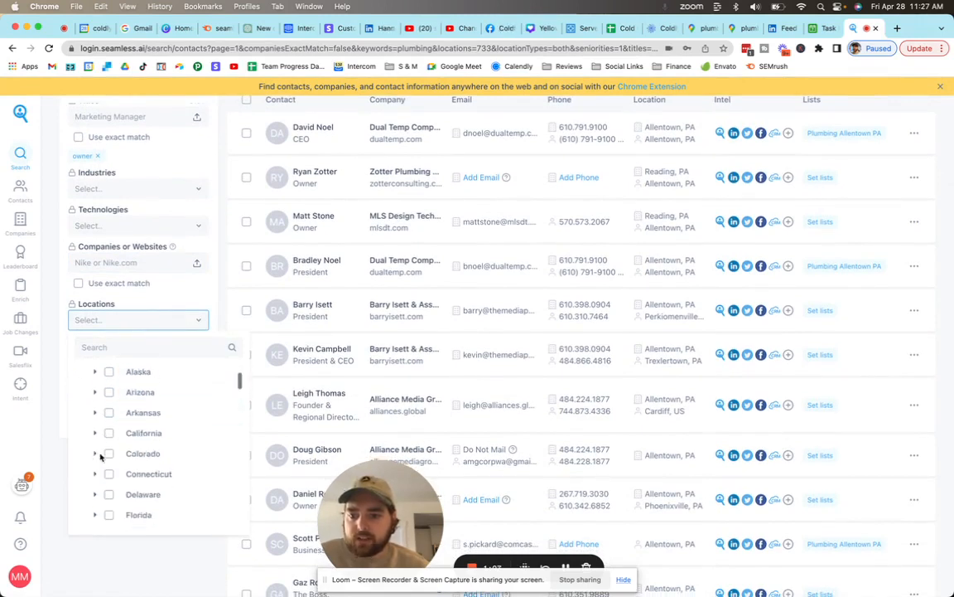
scroll(down, 3)
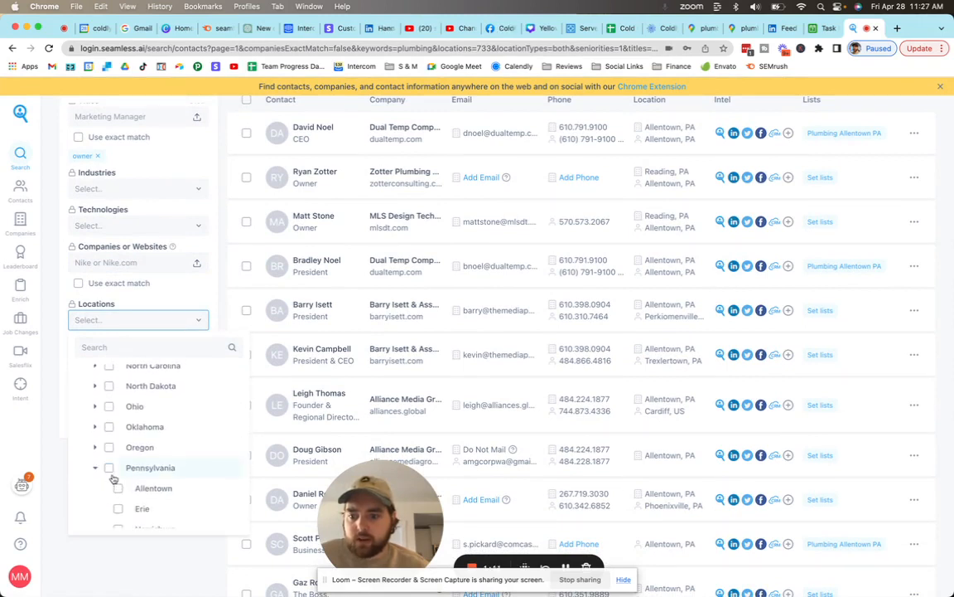
click(118, 487)
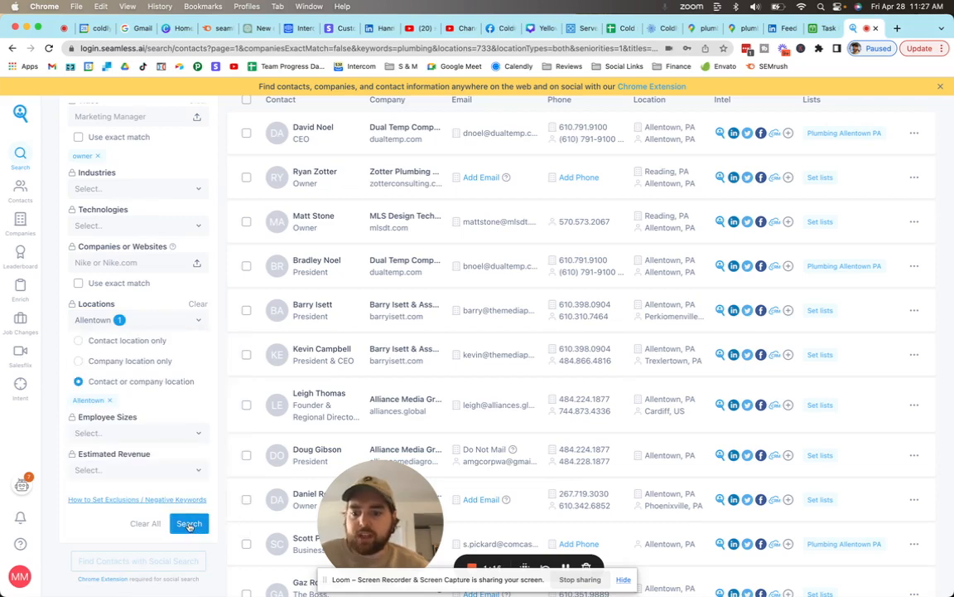
click(189, 524)
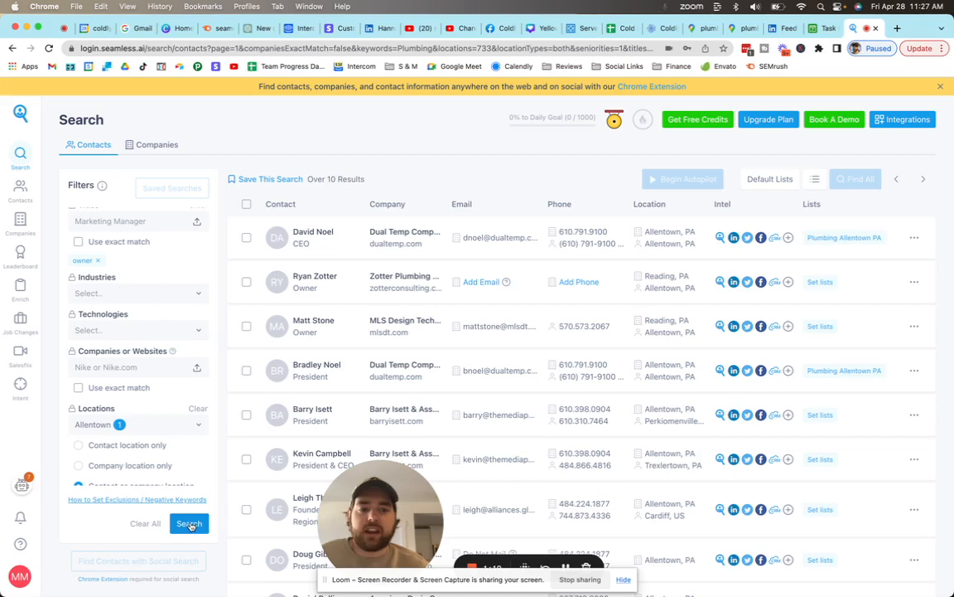
Step: Scroll through the roughly ten resulting contacts to the last one
scroll(down, 3)
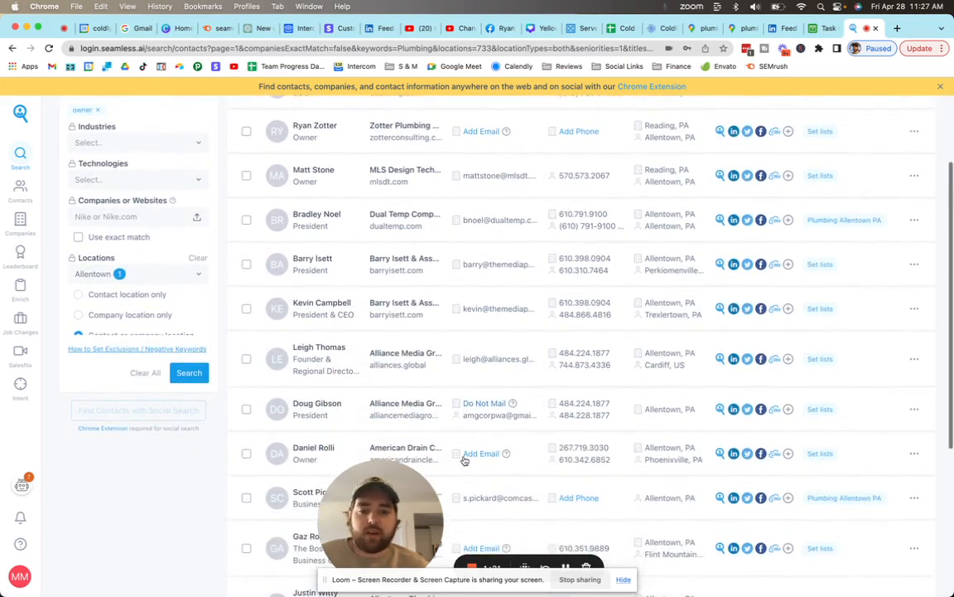
scroll(down, 3)
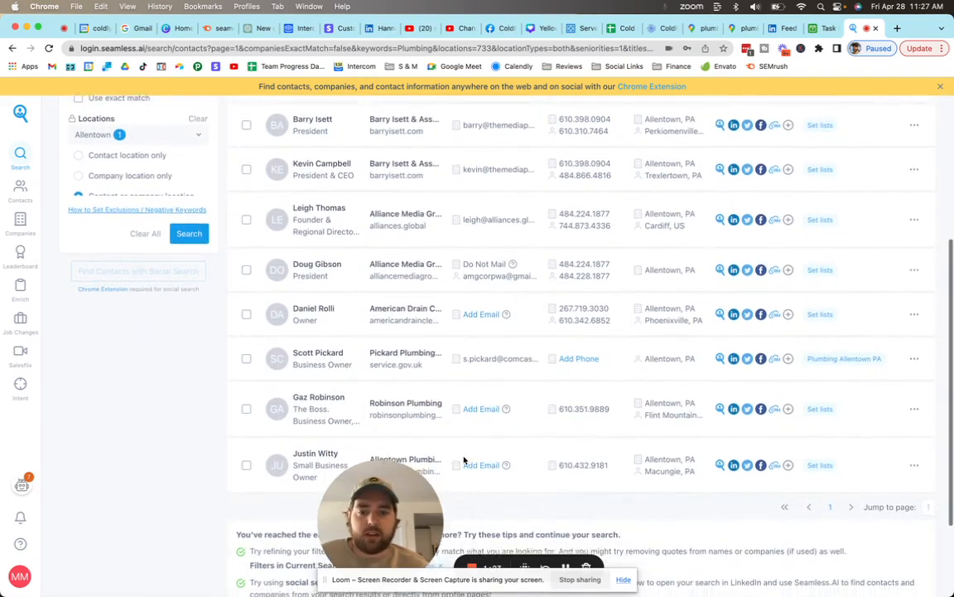
scroll(down, 3)
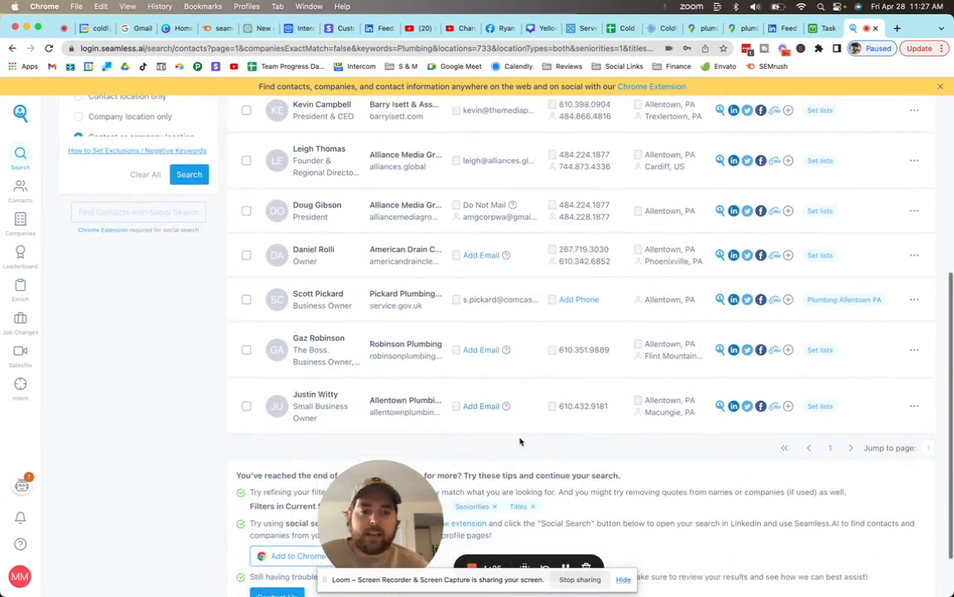
scroll(up, 3)
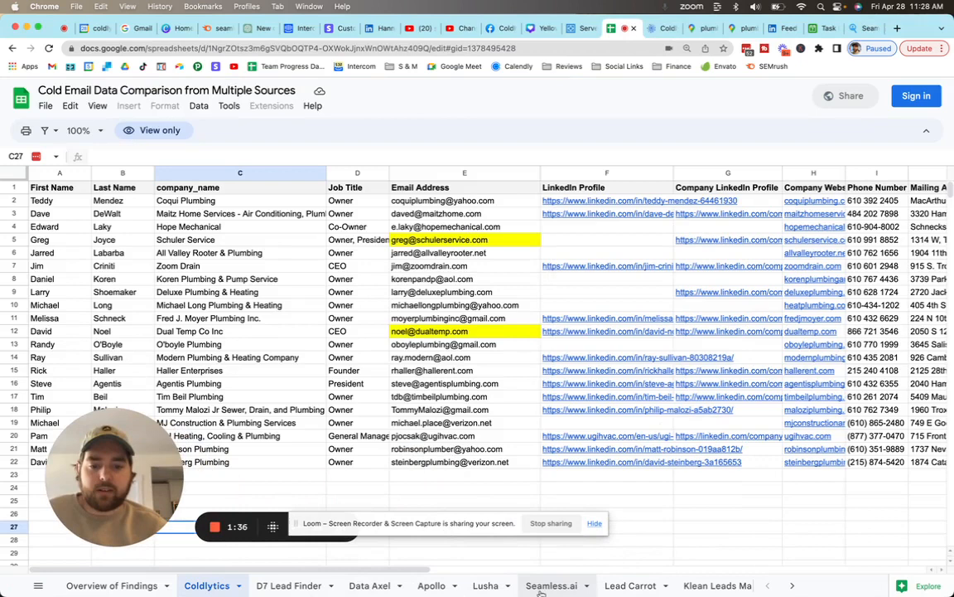
Step: Review the Seamless.ai sheet's valid-match count, hourly cost source, cleanup hours and bad-data cost formulas
click(550, 585)
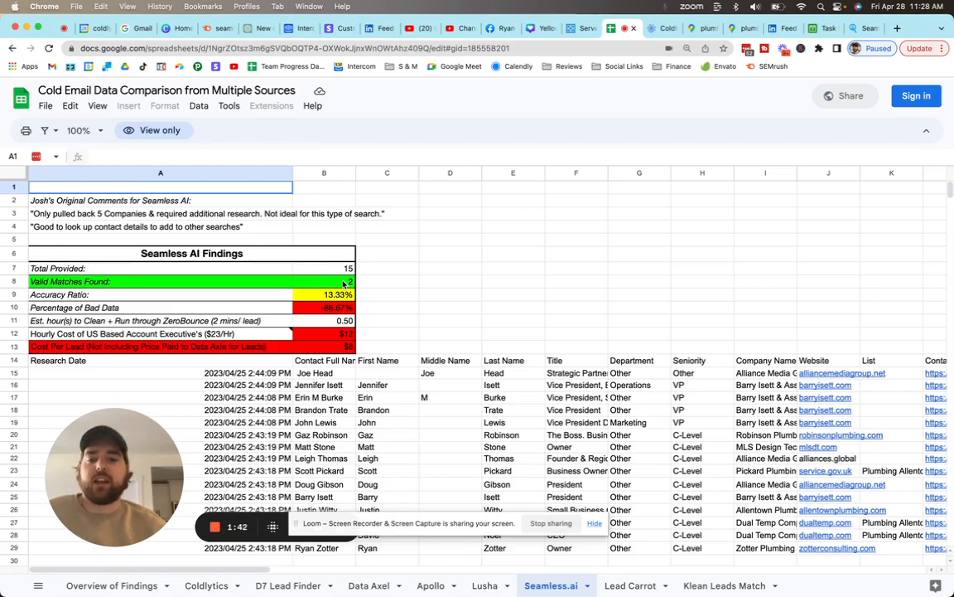
click(325, 281)
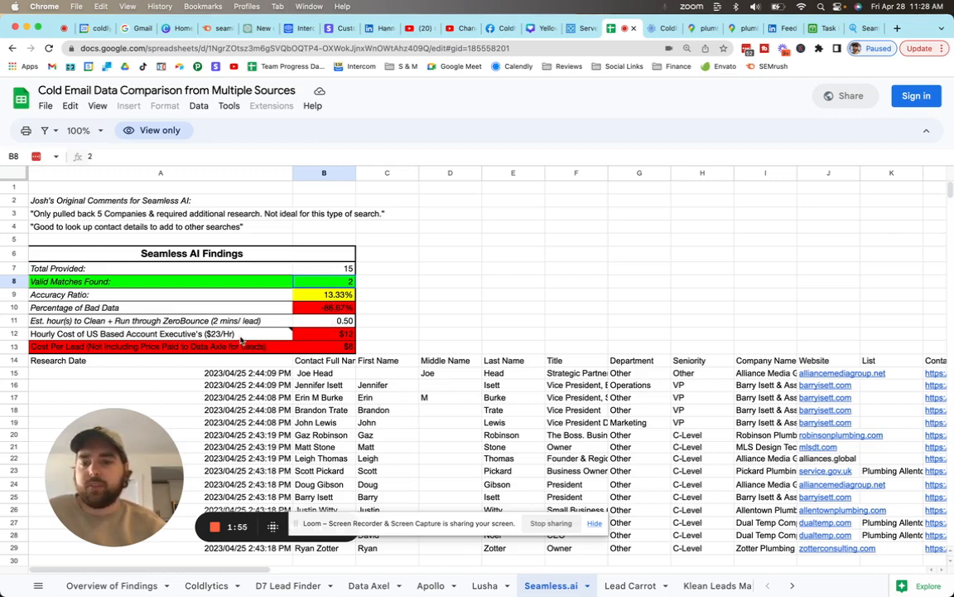
click(160, 334)
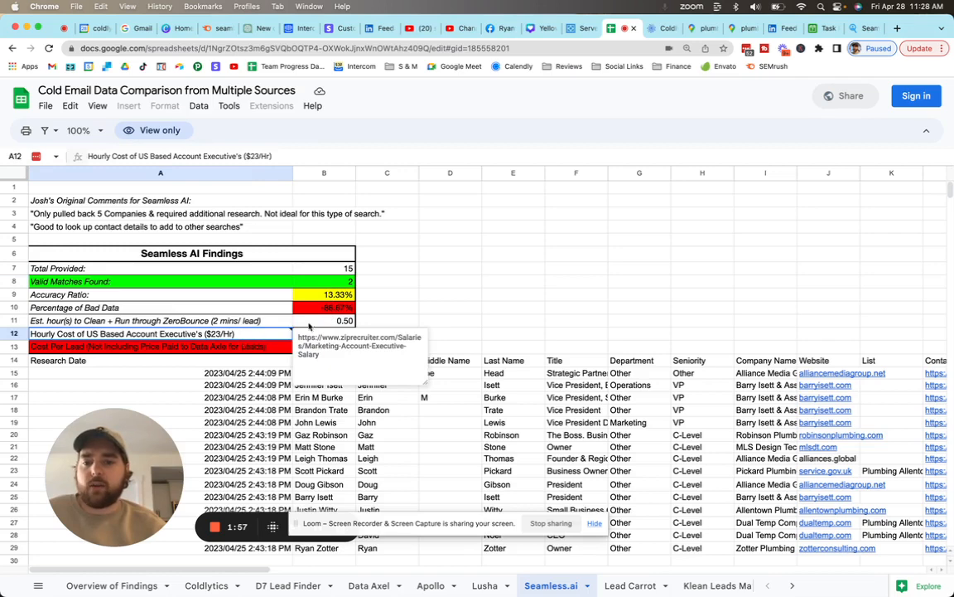
click(325, 321)
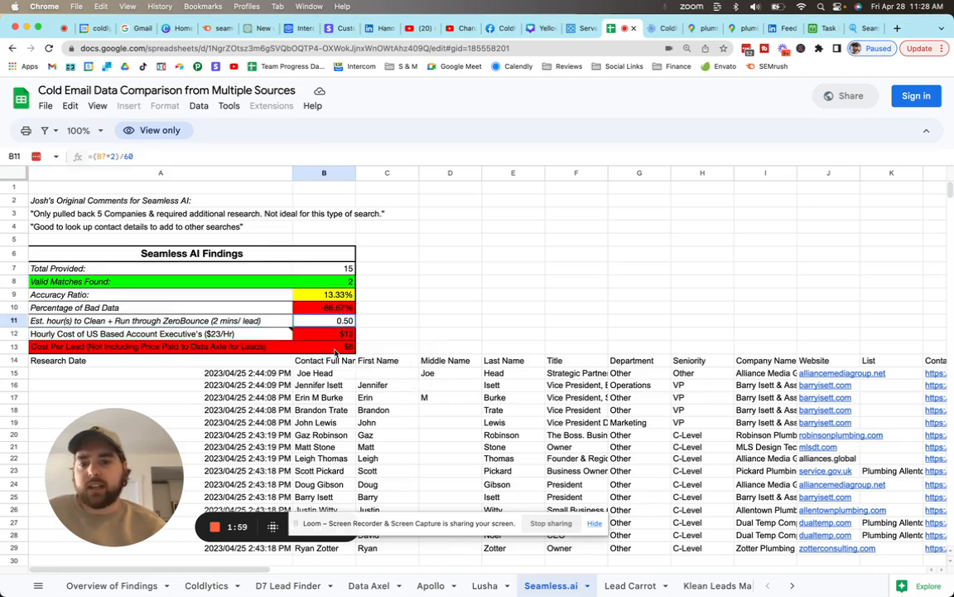
click(325, 346)
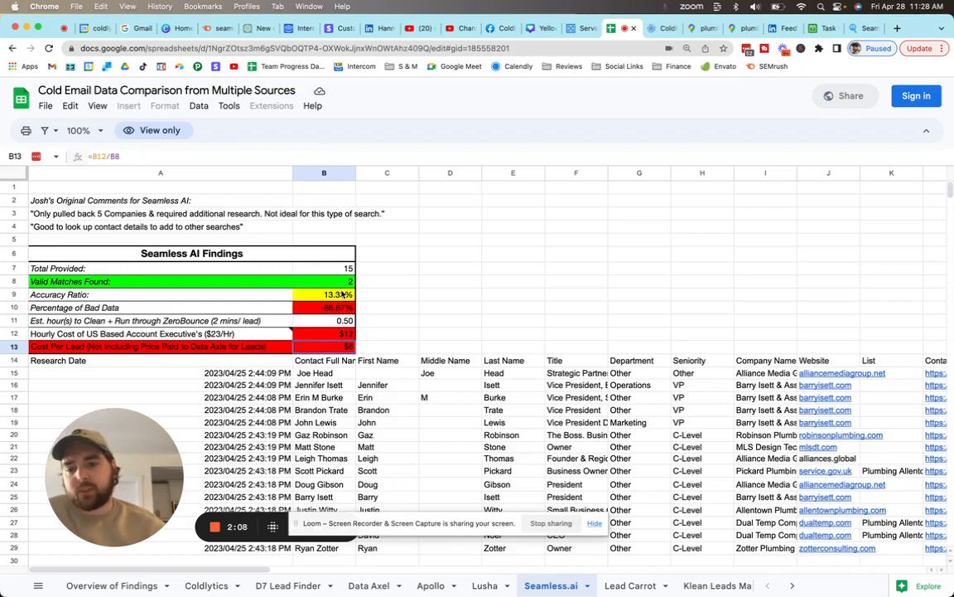
click(325, 281)
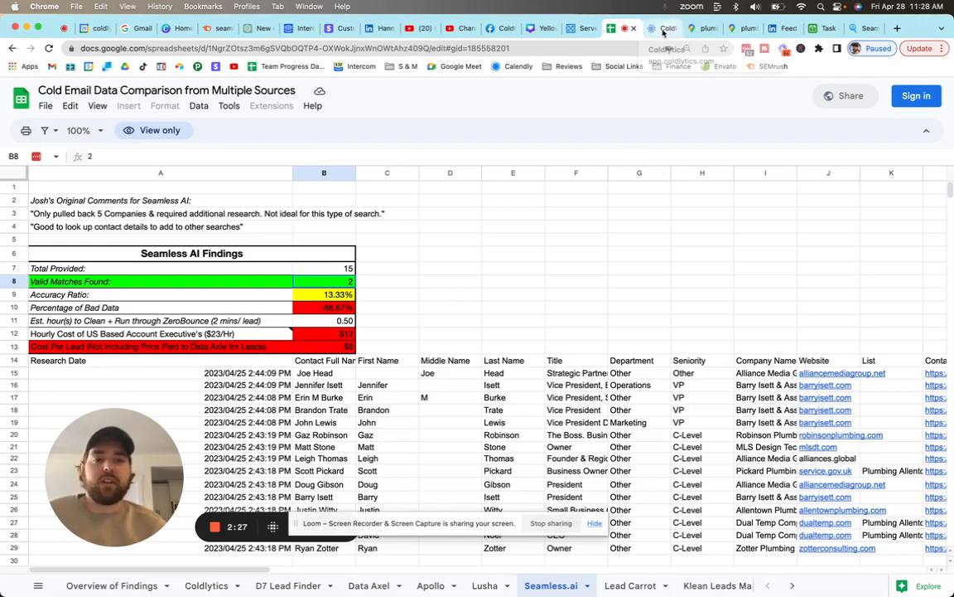
Step: Log in to Coldlytics and start creating a new task
click(663, 27)
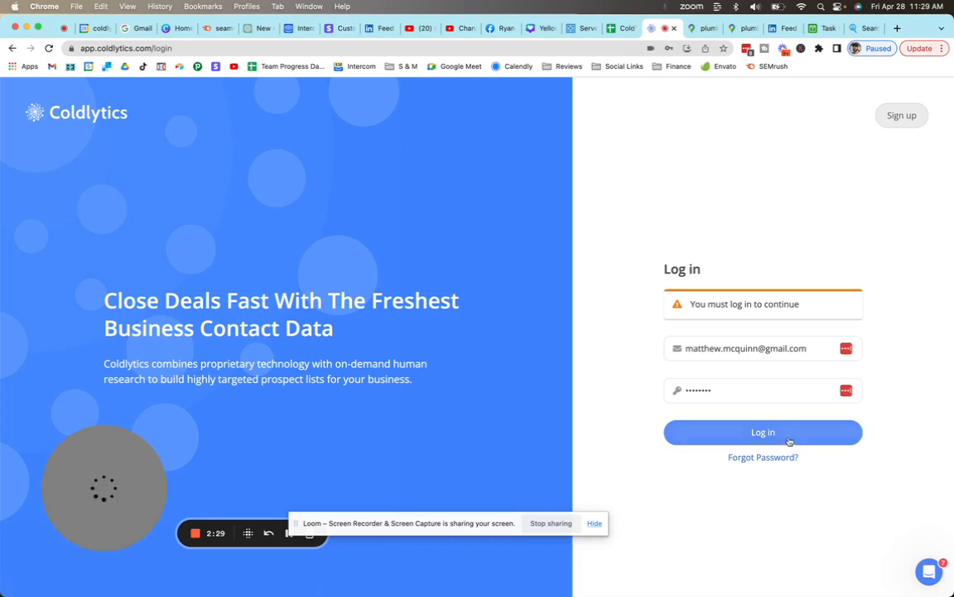
click(762, 431)
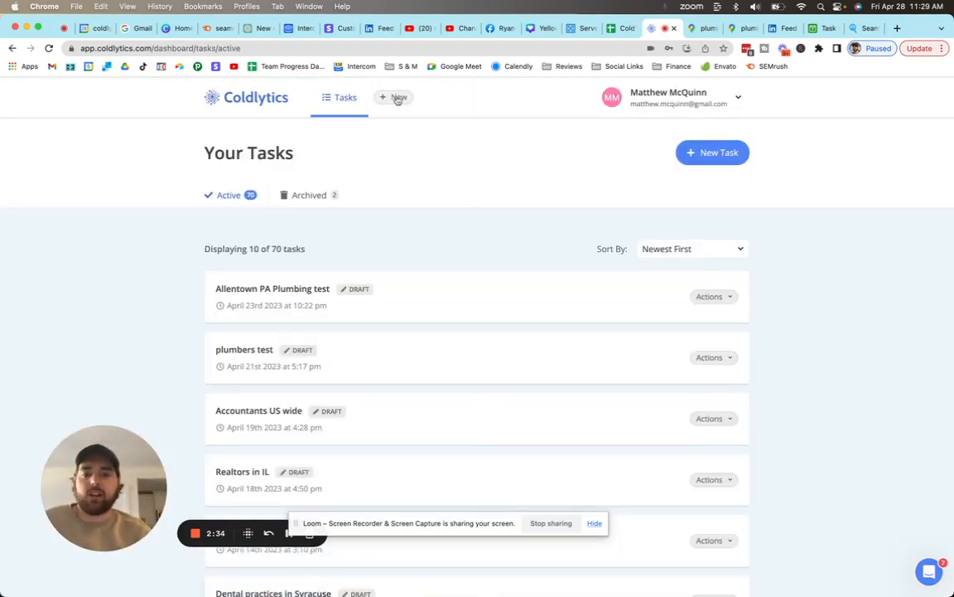
click(398, 96)
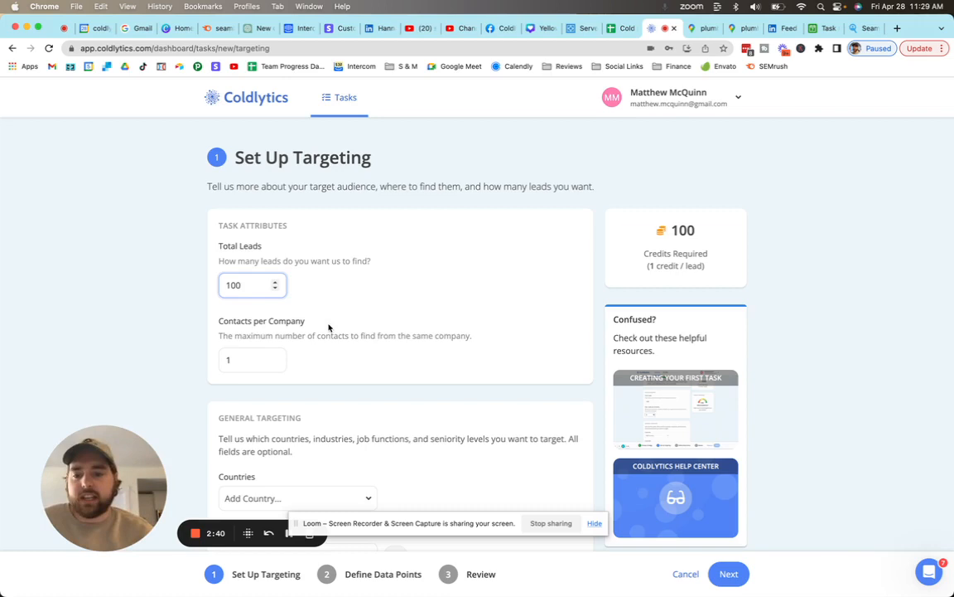
scroll(down, 3)
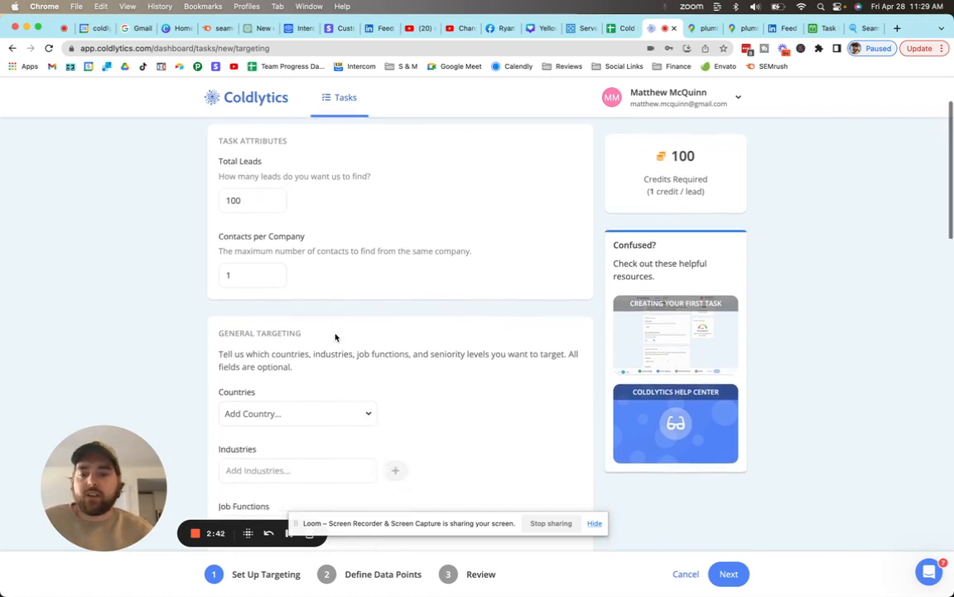
scroll(down, 3)
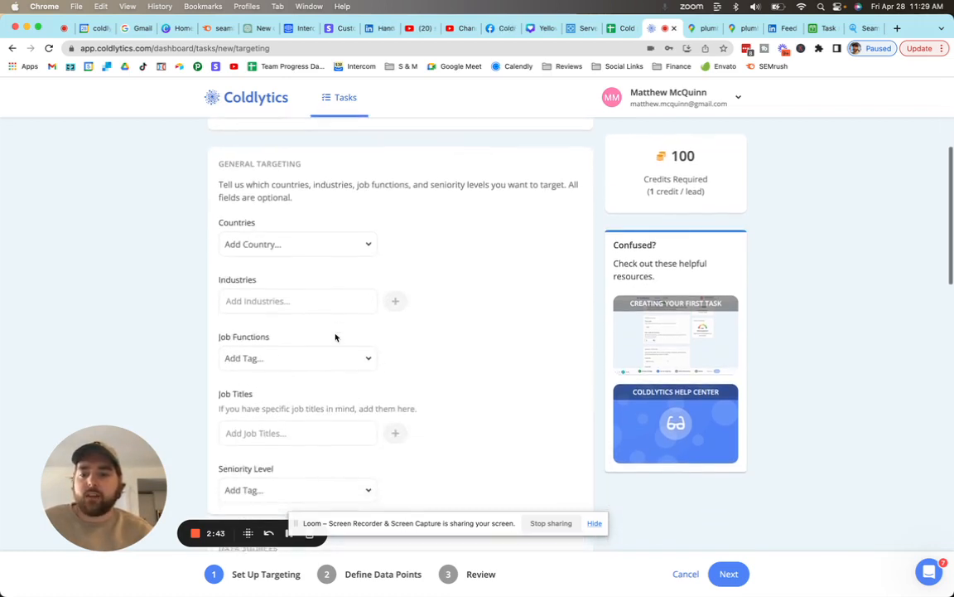
scroll(up, 3)
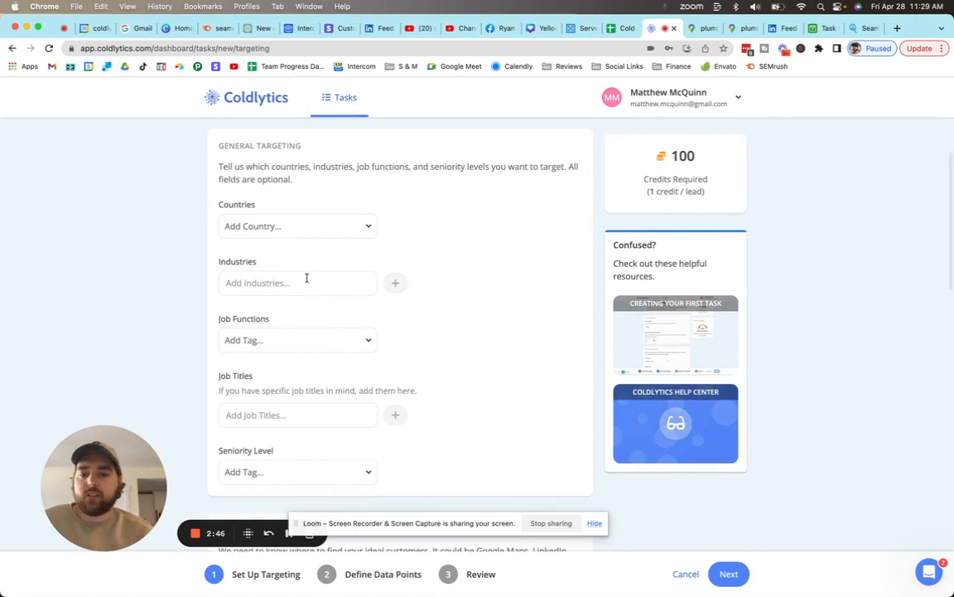
Step: Target the plumbing industry with Owners/Founders as the seniority level
text(plumbing)
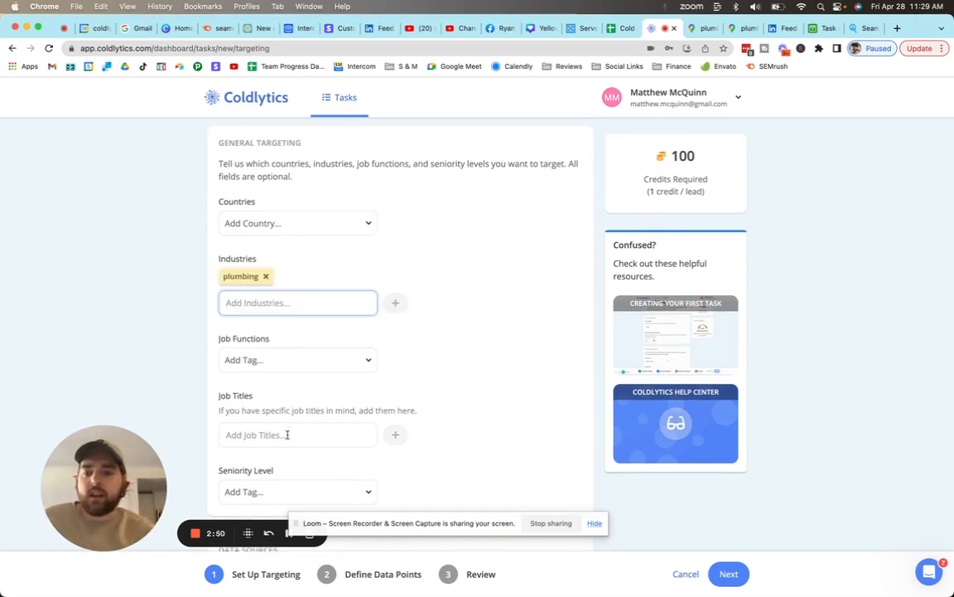
scroll(down, 3)
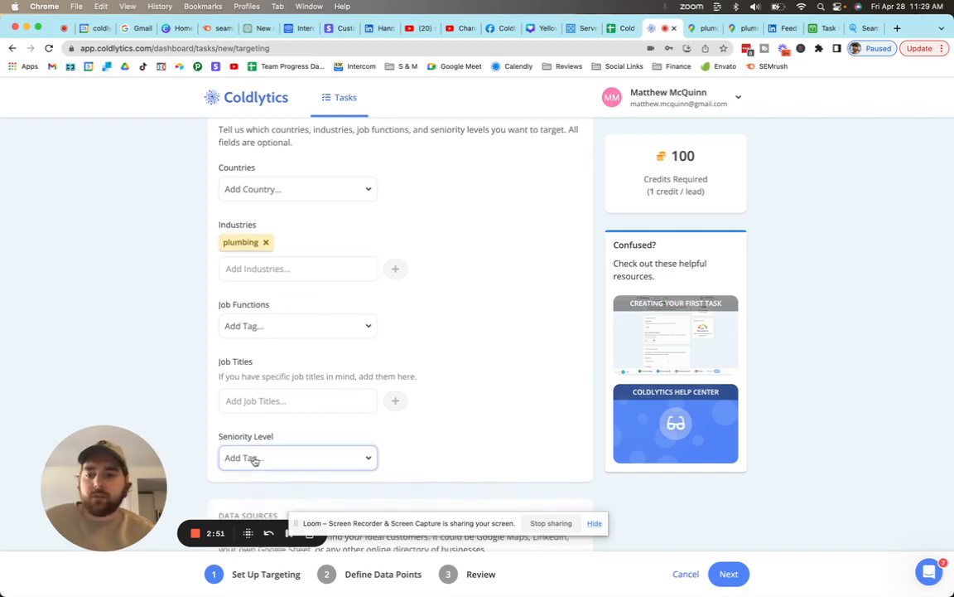
click(297, 457)
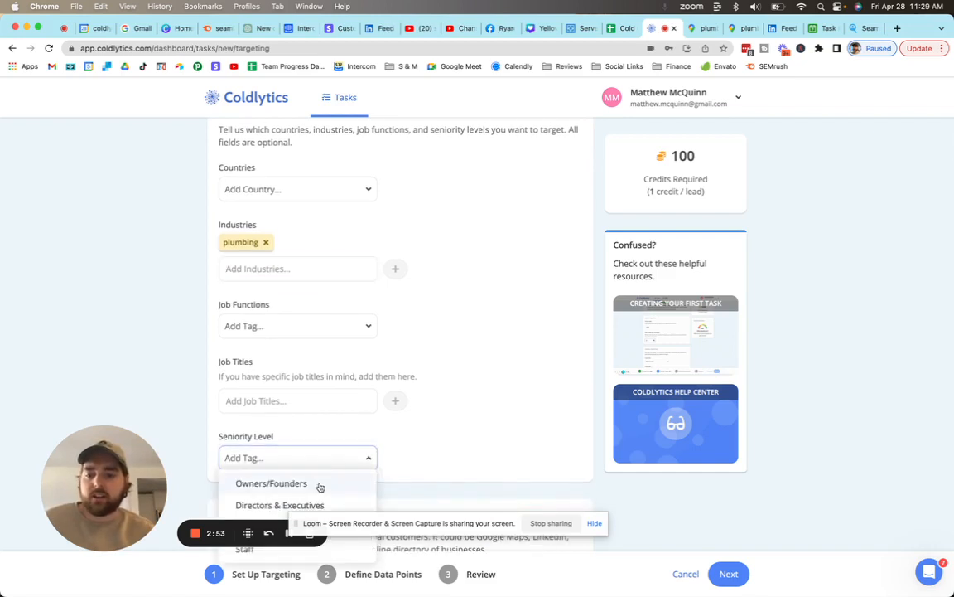
click(272, 484)
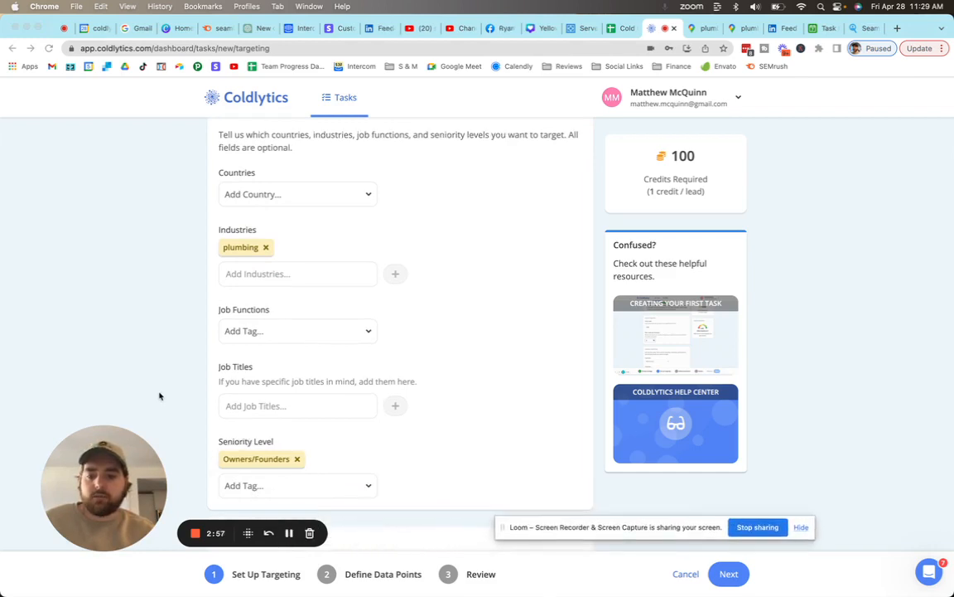
scroll(down, 3)
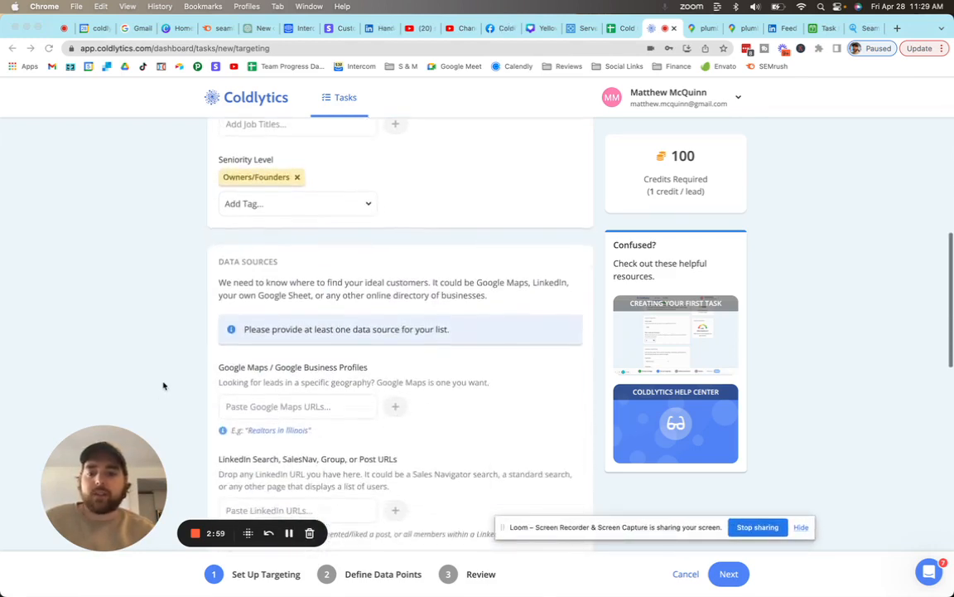
scroll(down, 3)
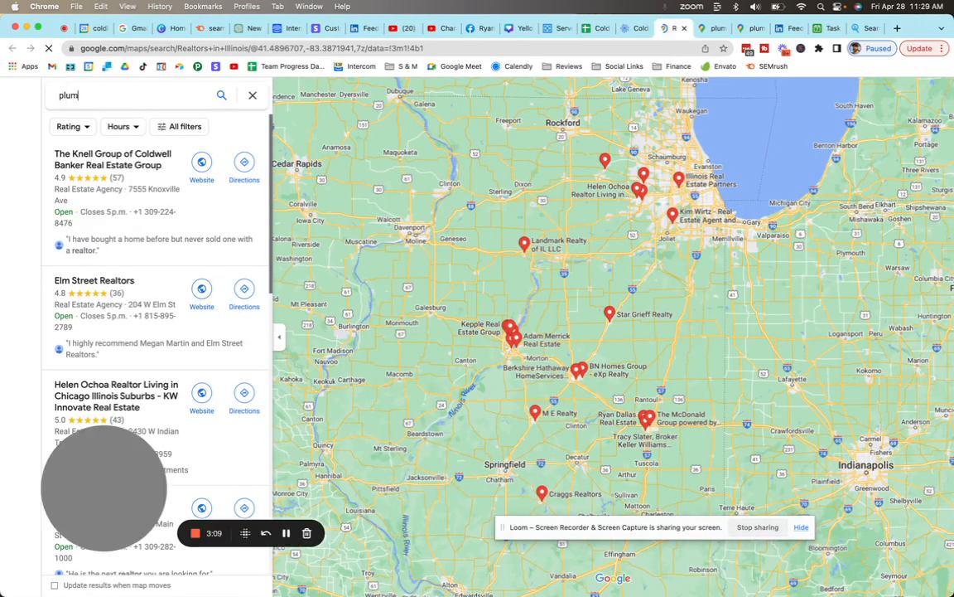
Step: Search Google Maps for 'plumbers in allentown pa' and browse the full results list
text(plumbers in allentown pa)
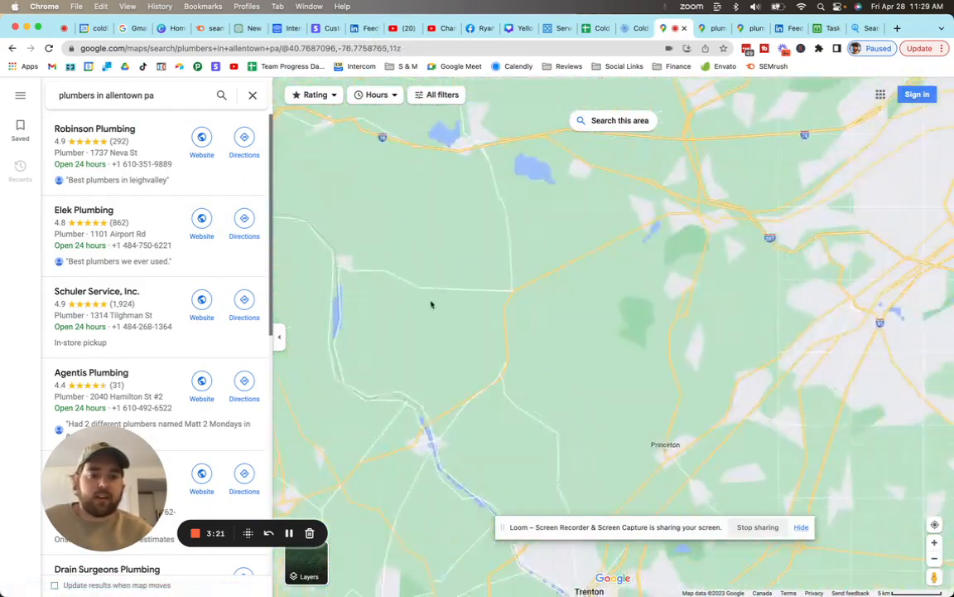
scroll(down, 3)
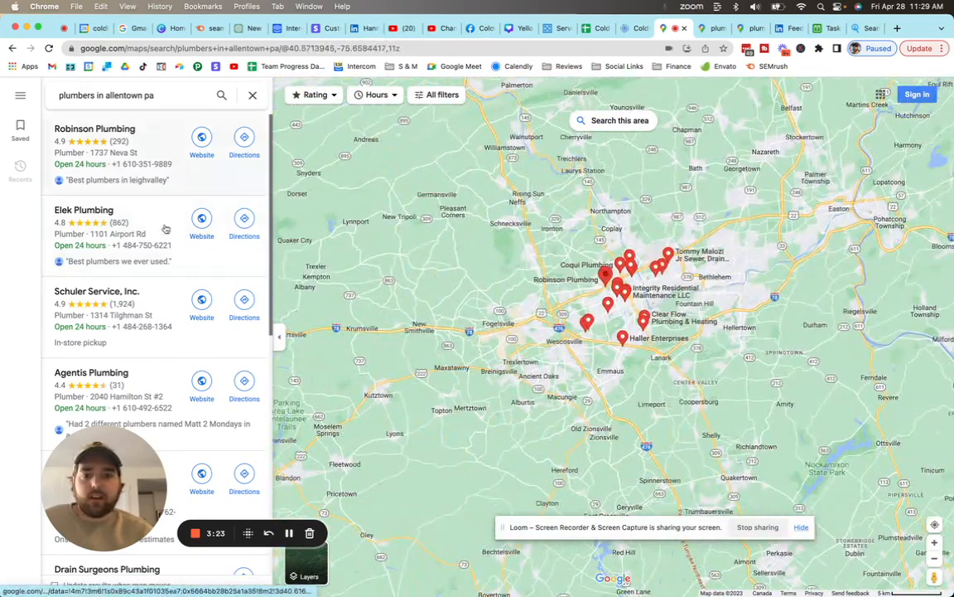
scroll(down, 3)
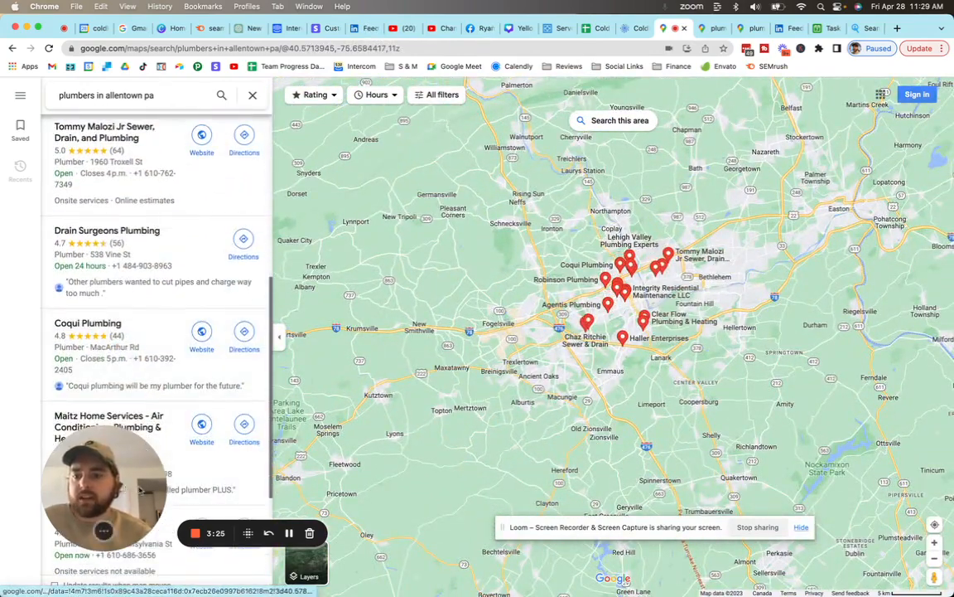
scroll(down, 3)
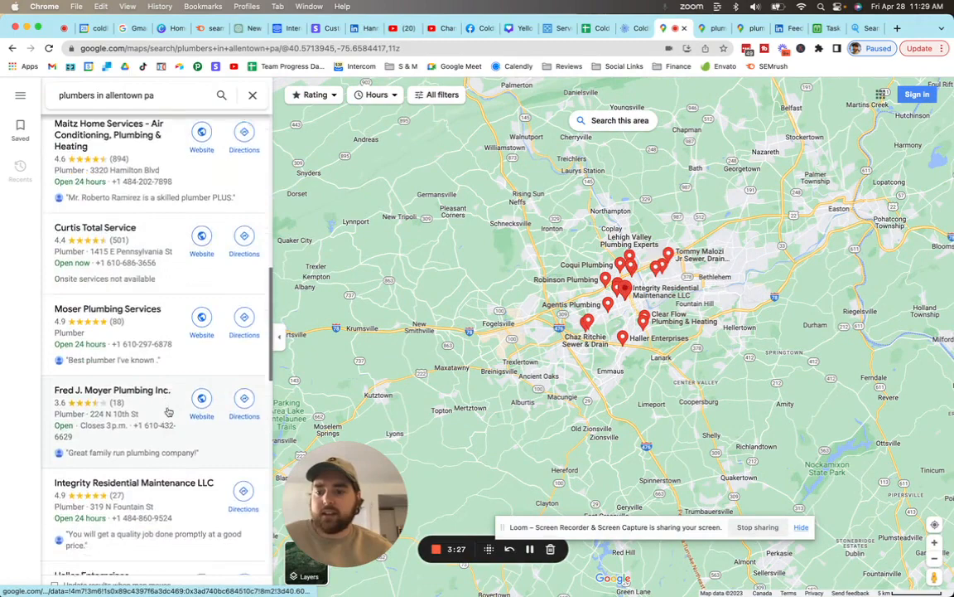
scroll(down, 3)
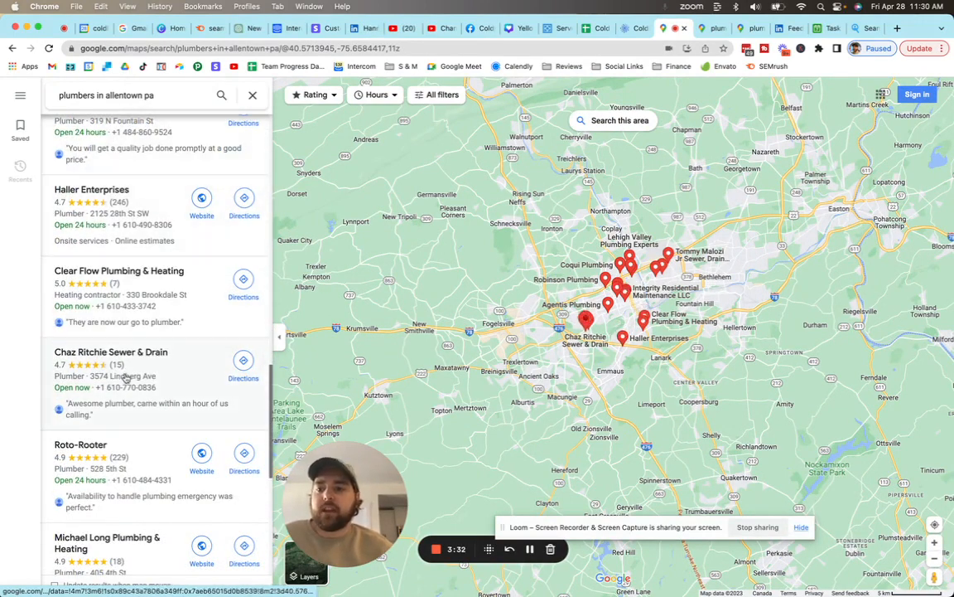
scroll(down, 3)
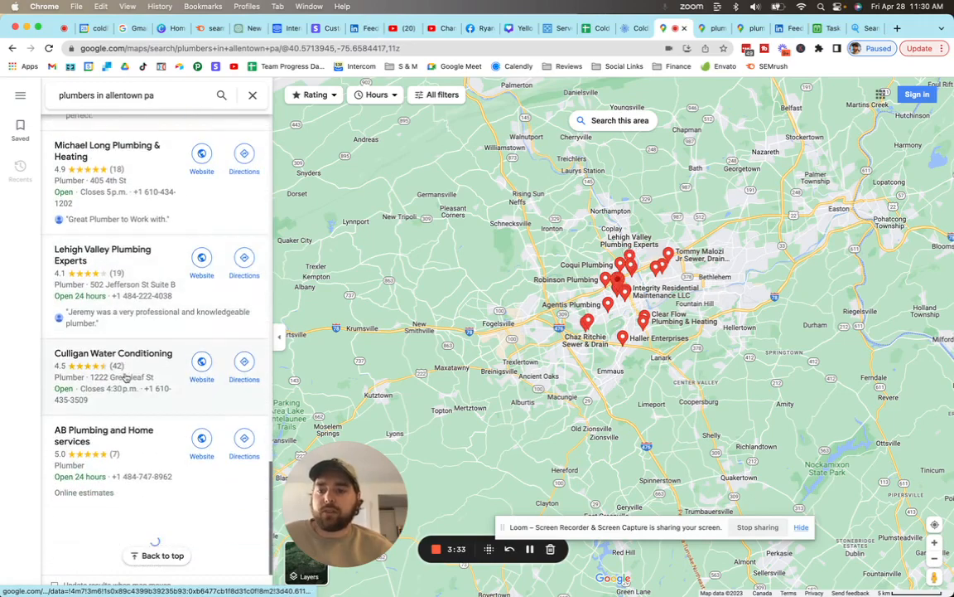
scroll(down, 3)
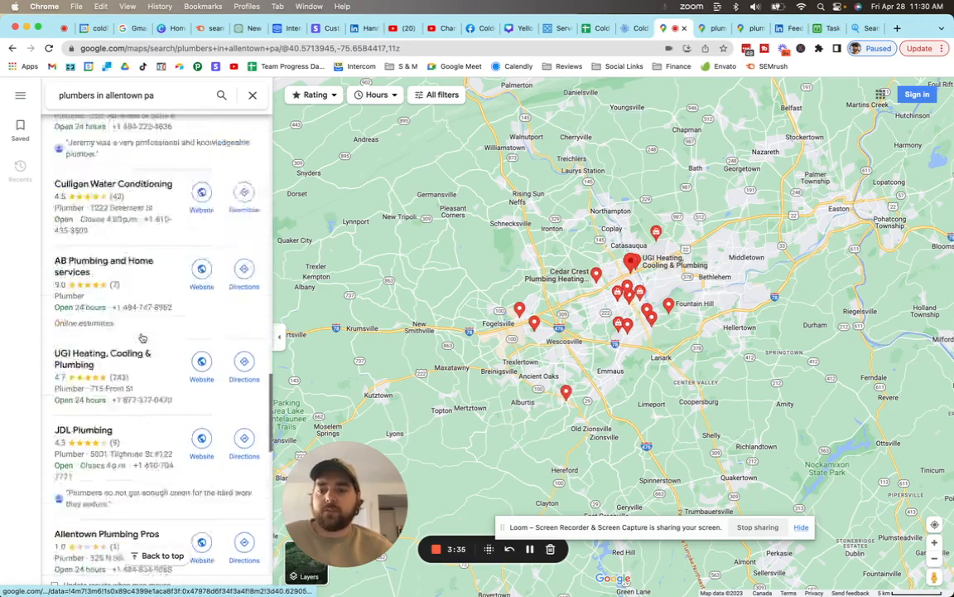
scroll(down, 3)
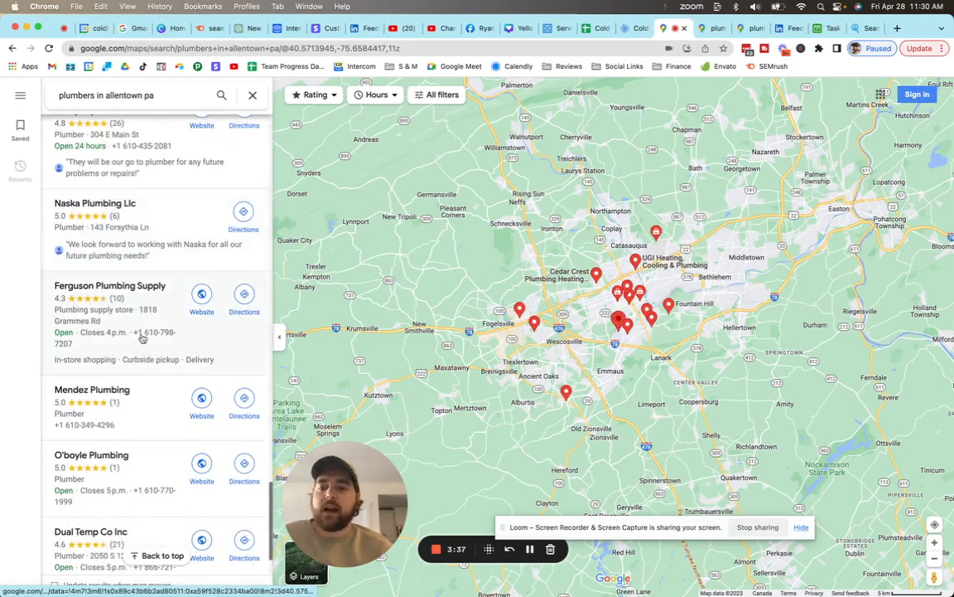
scroll(down, 3)
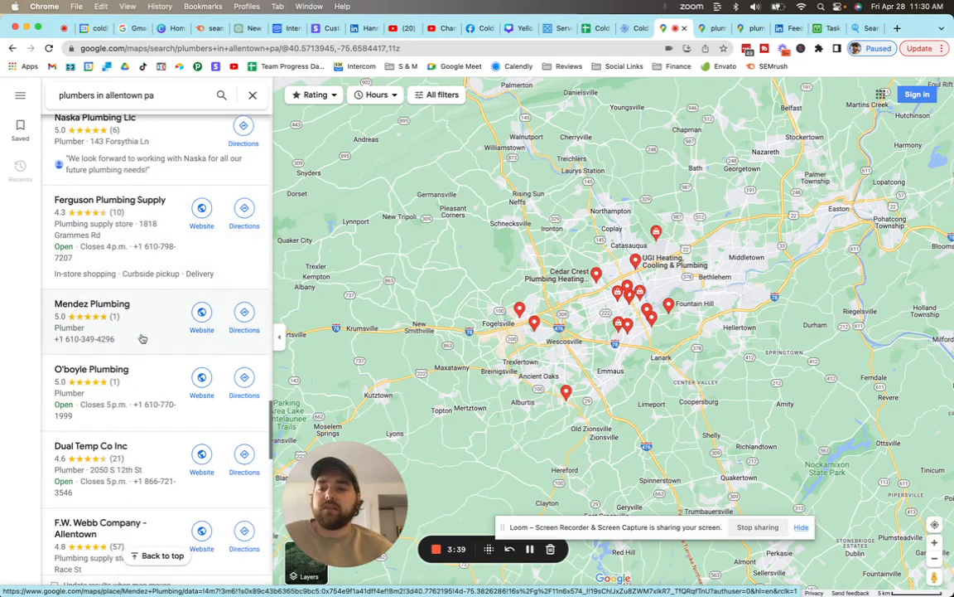
scroll(down, 3)
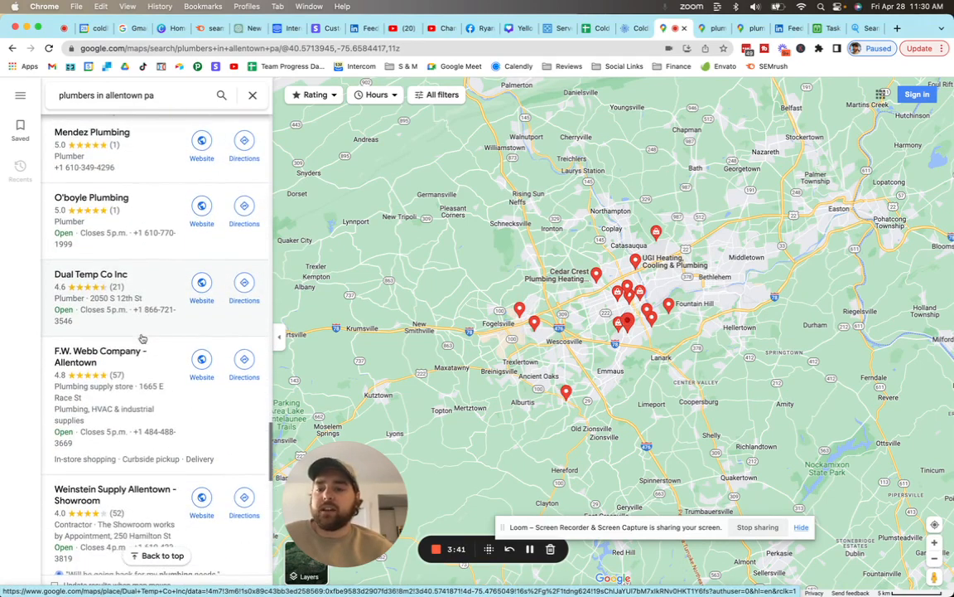
scroll(down, 3)
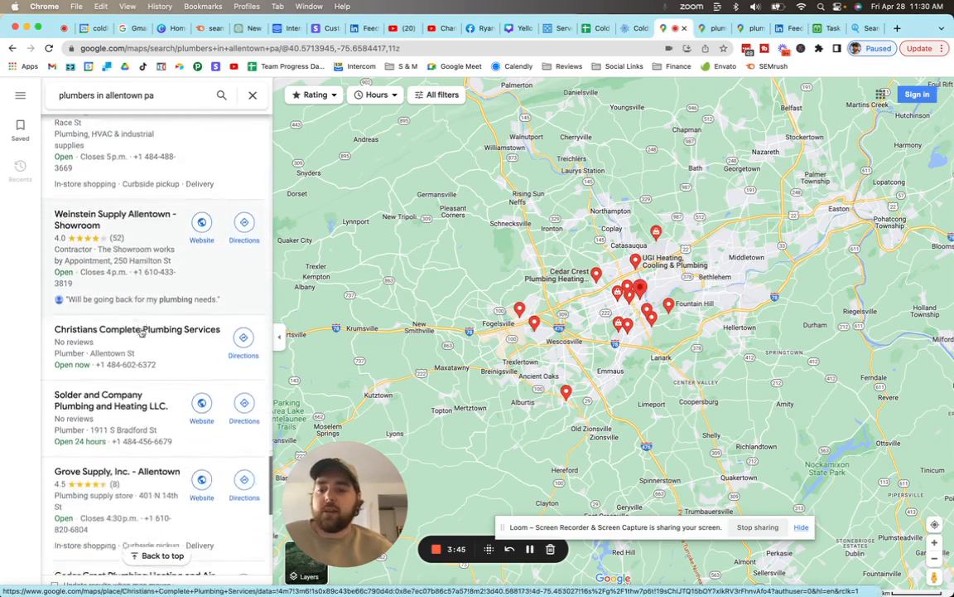
scroll(down, 3)
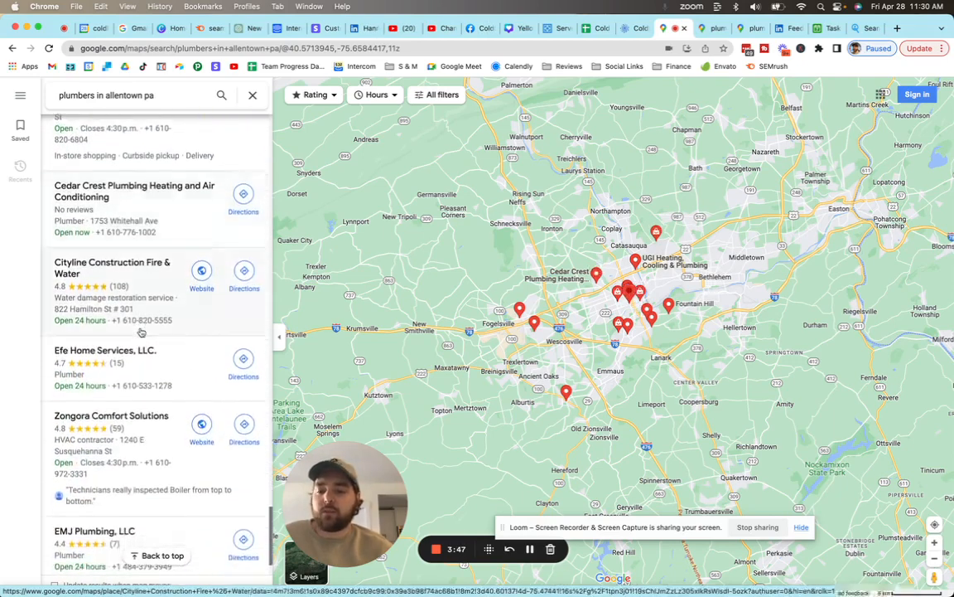
scroll(down, 3)
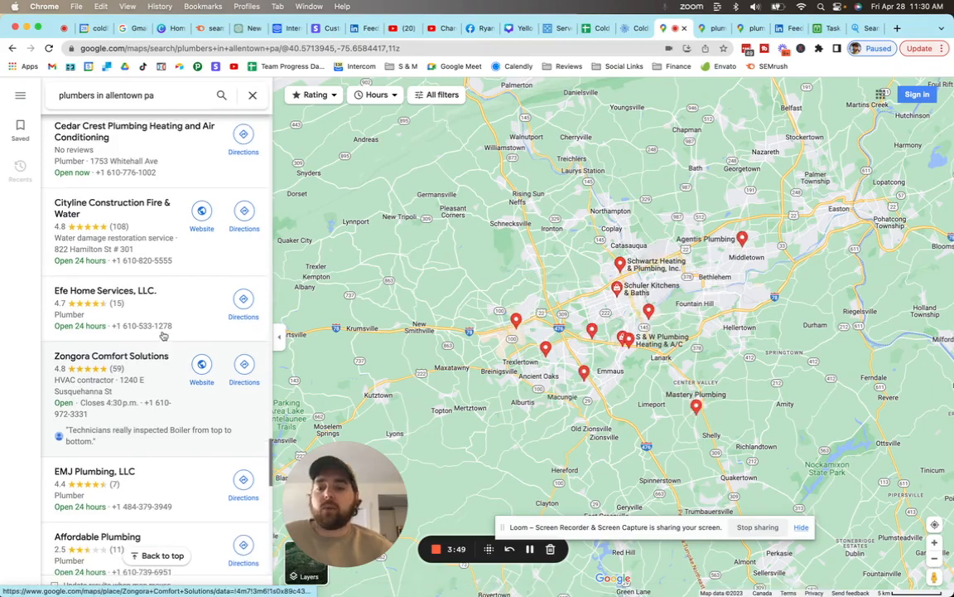
scroll(up, 3)
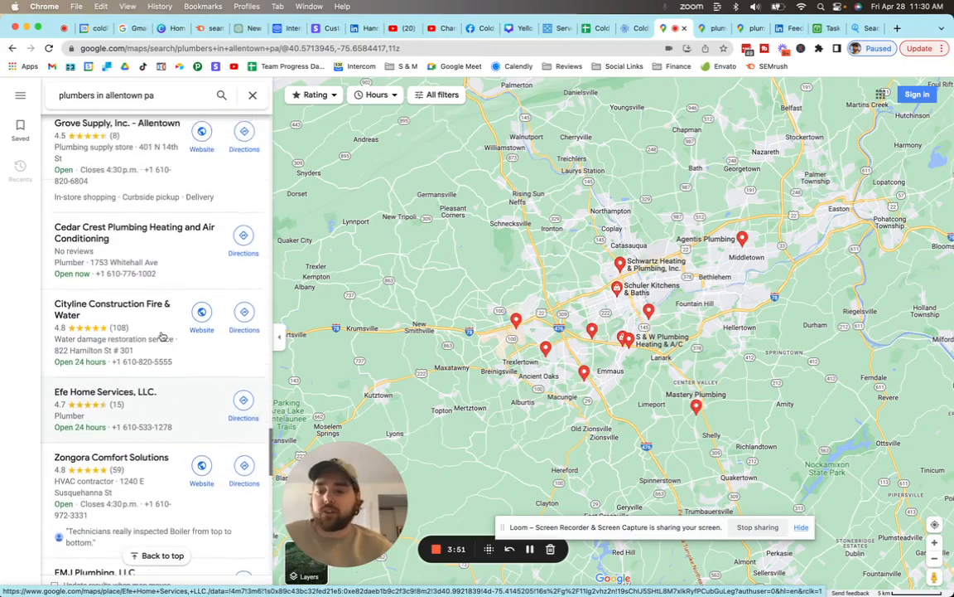
scroll(up, 3)
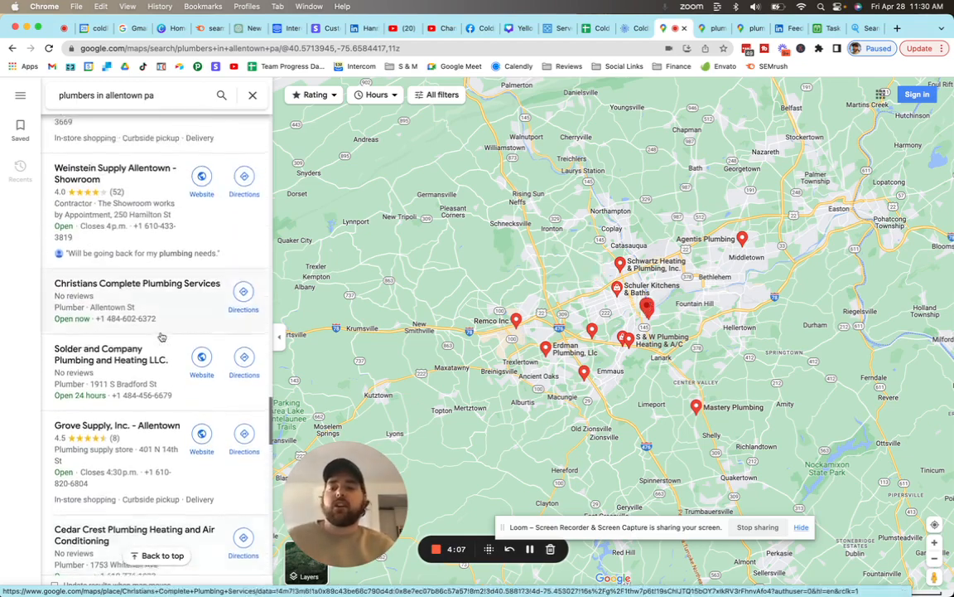
scroll(down, 3)
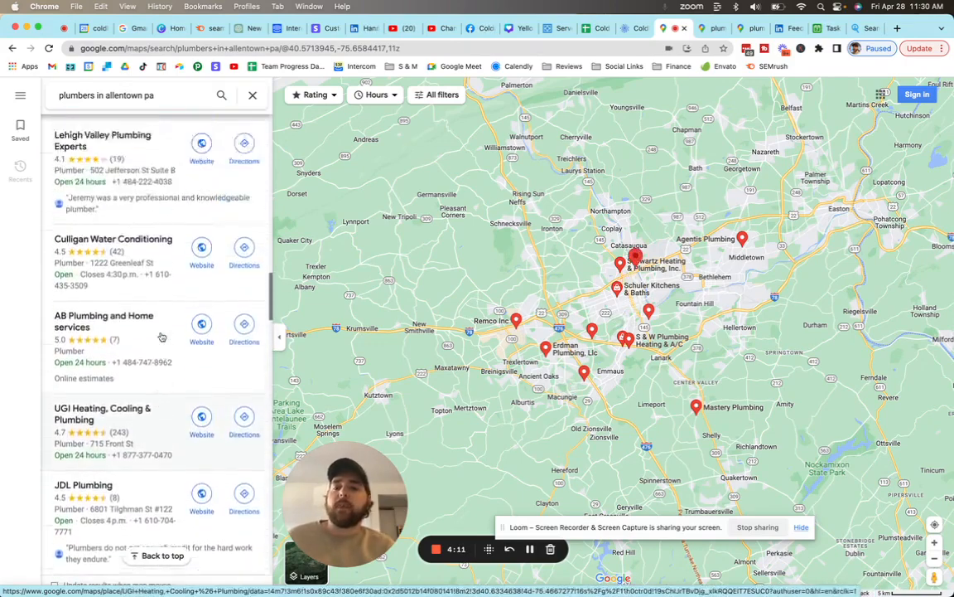
scroll(down, 3)
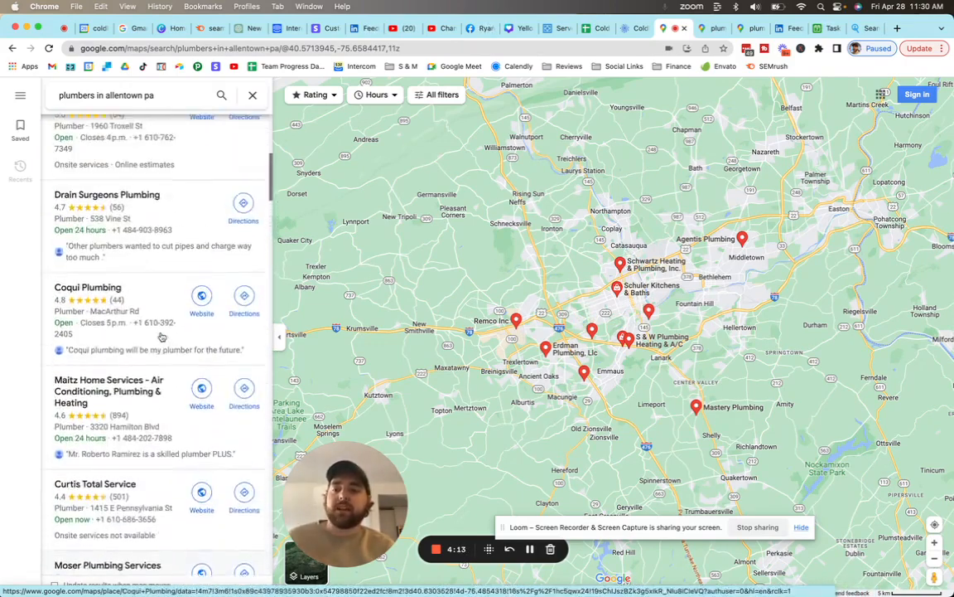
scroll(up, 3)
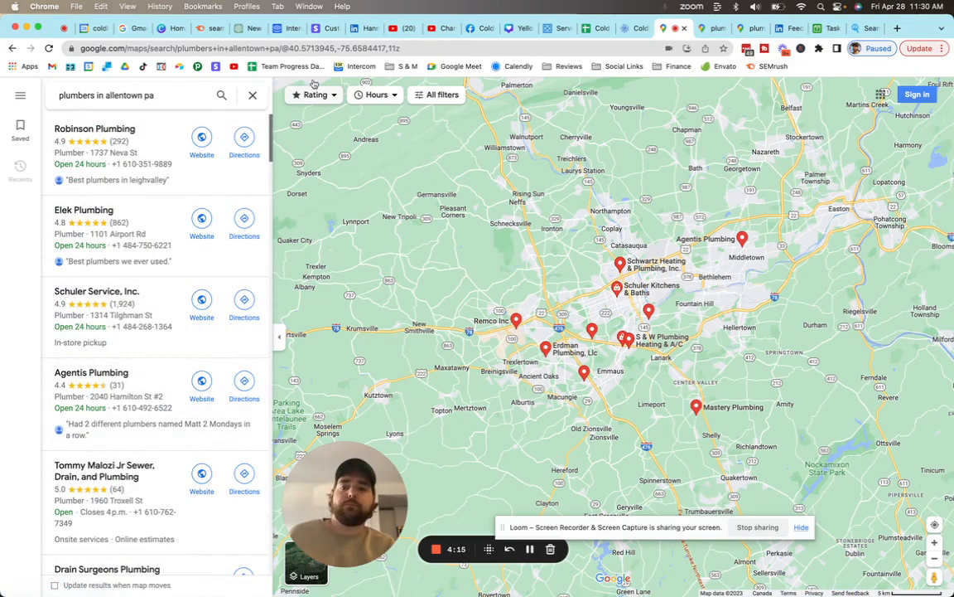
Step: Add the Allentown plumbers Google Maps search link as the task's Google Maps data source
click(437, 28)
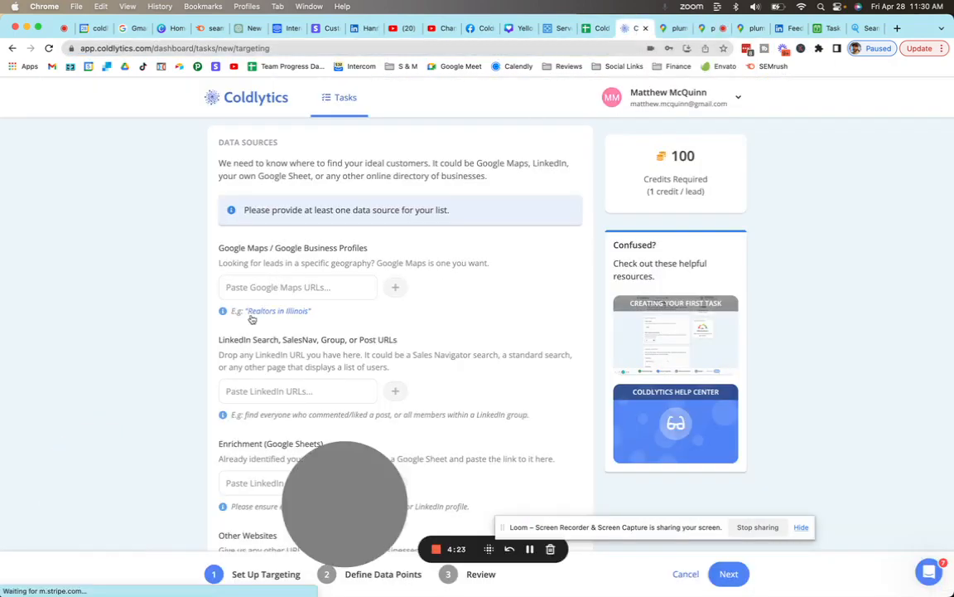
click(298, 287)
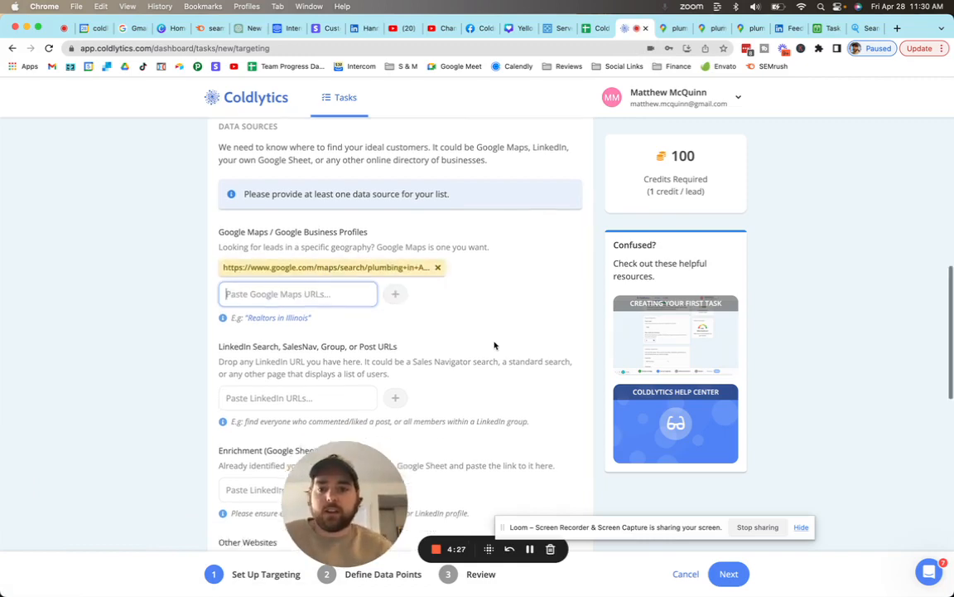
scroll(down, 3)
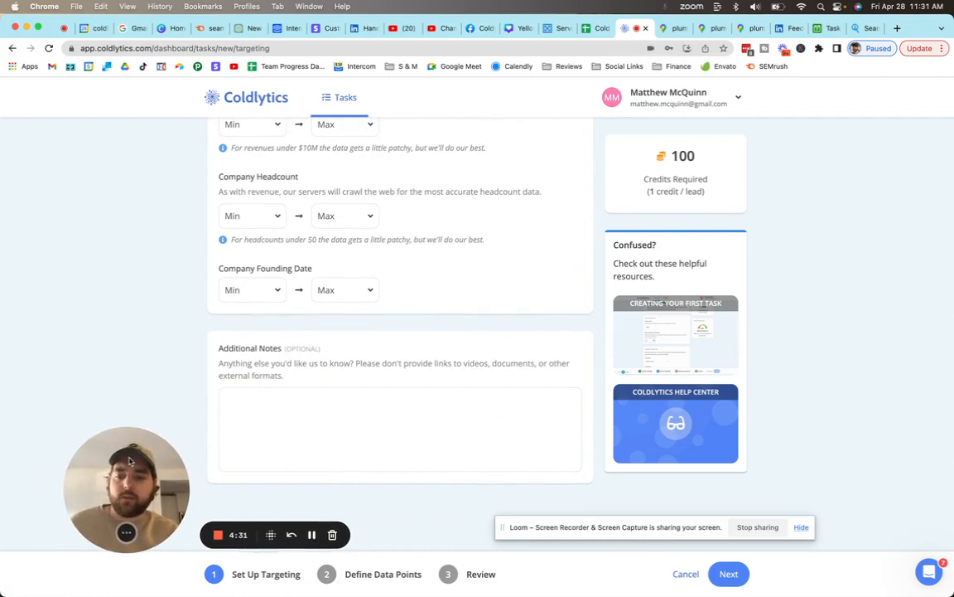
Step: Add the note 'looking for plumbing business owners in Allentown PA' and continue to data points
click(401, 427)
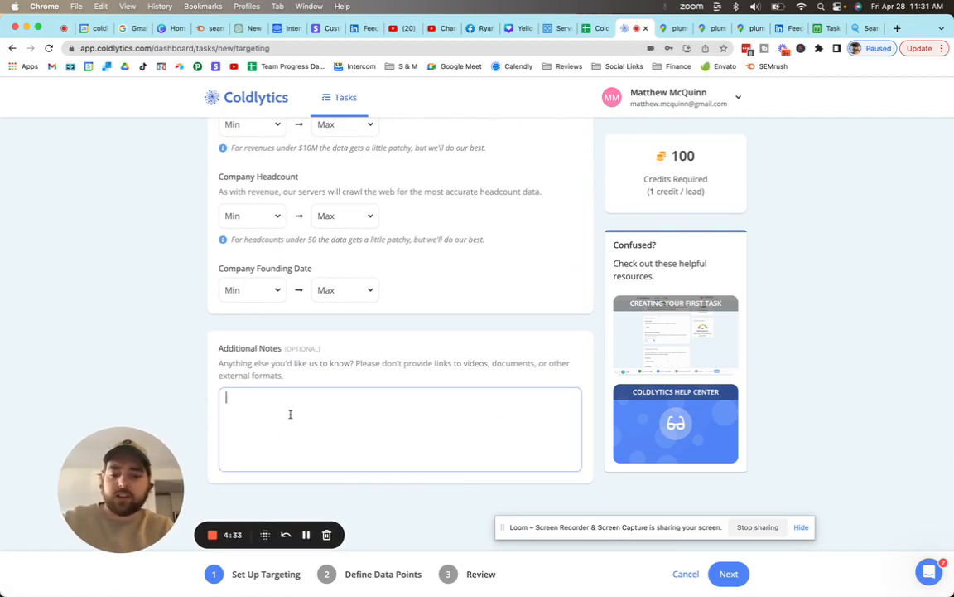
text(looking for)
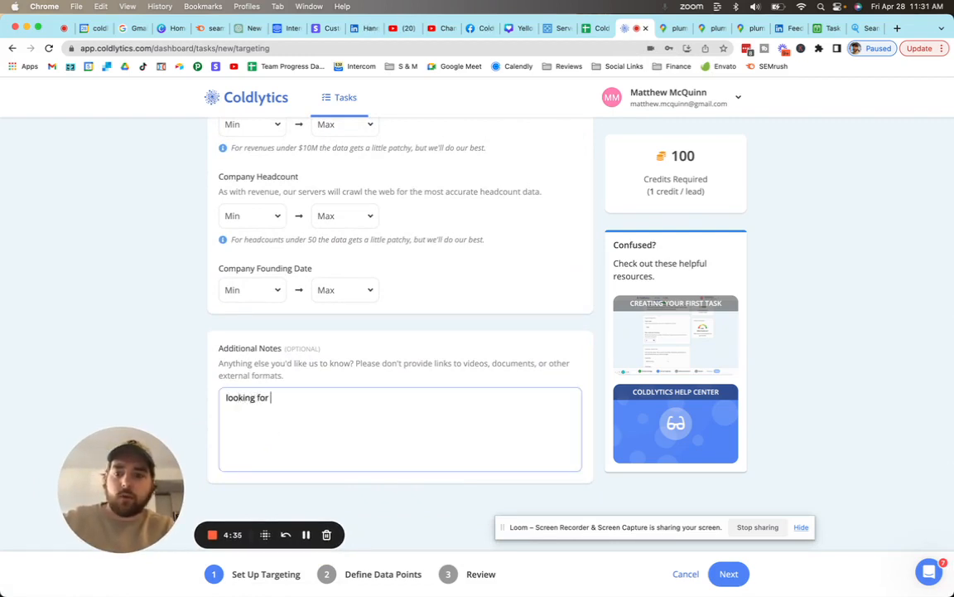
text(plumbing)
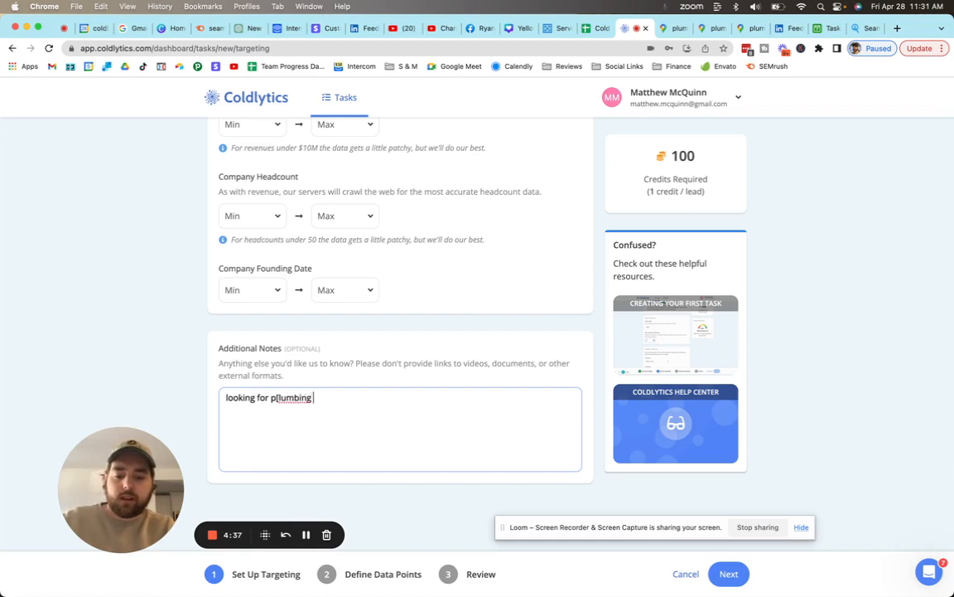
text(business owners in Allentown)
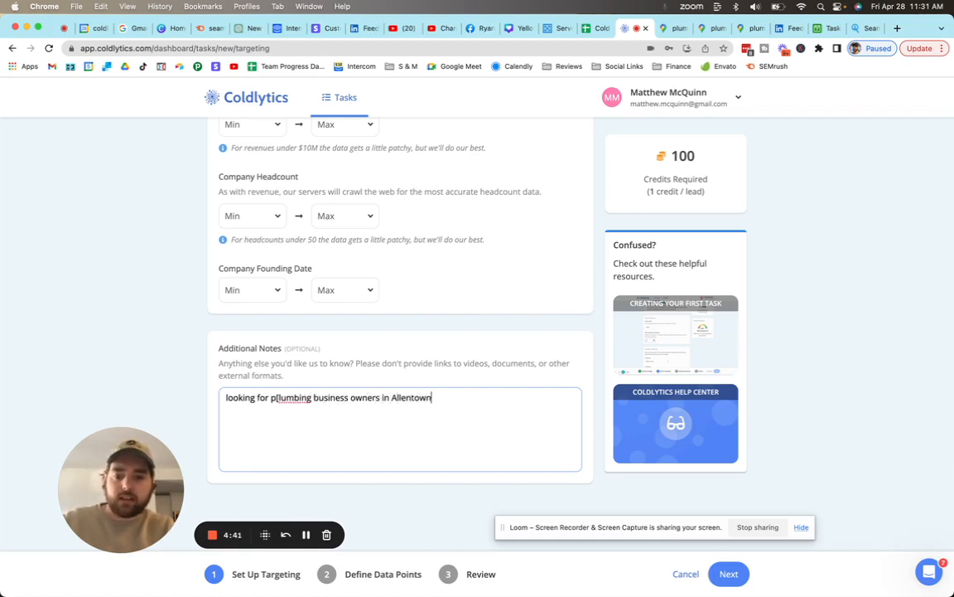
text(PA)
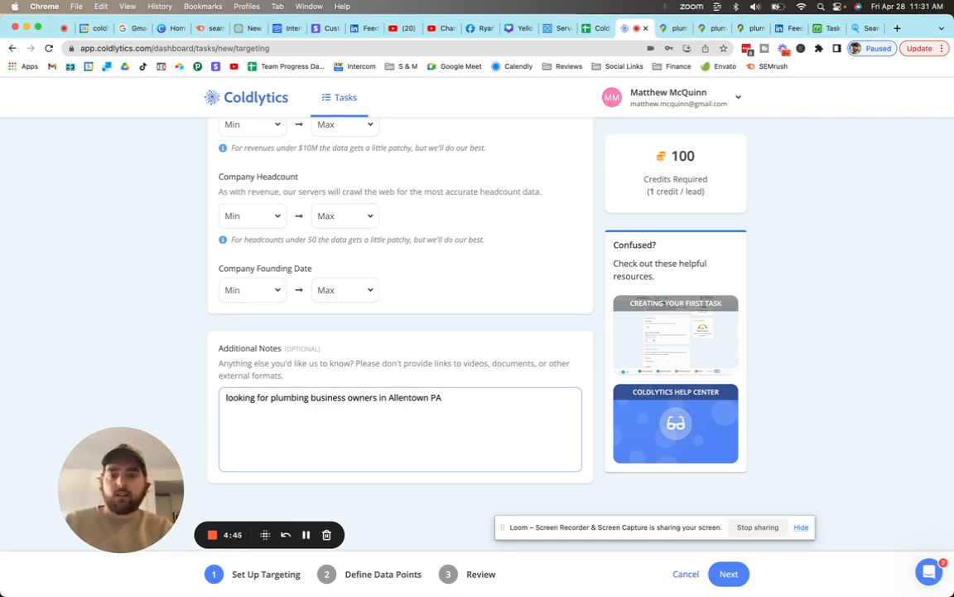
click(729, 573)
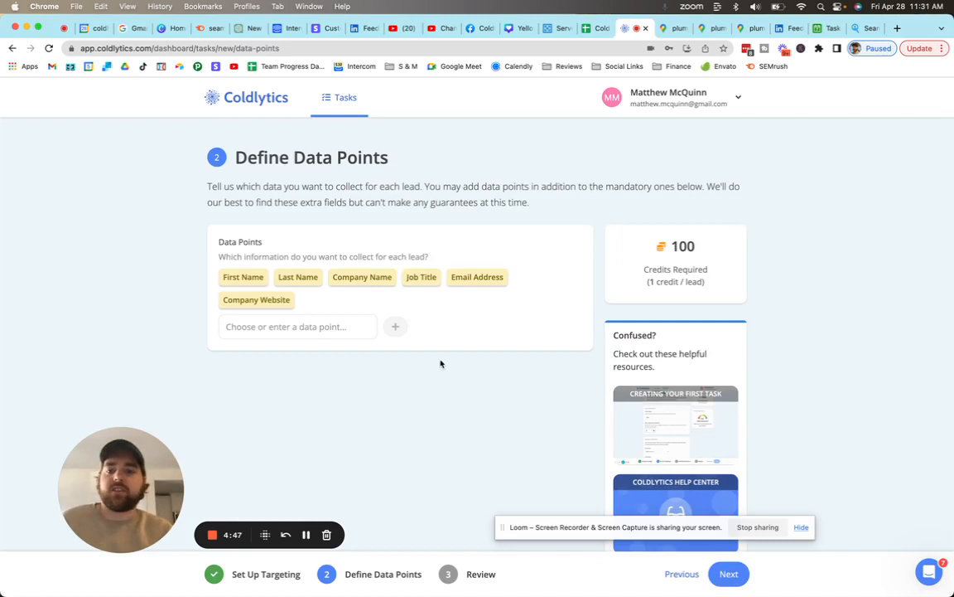
mouse_move(477, 347)
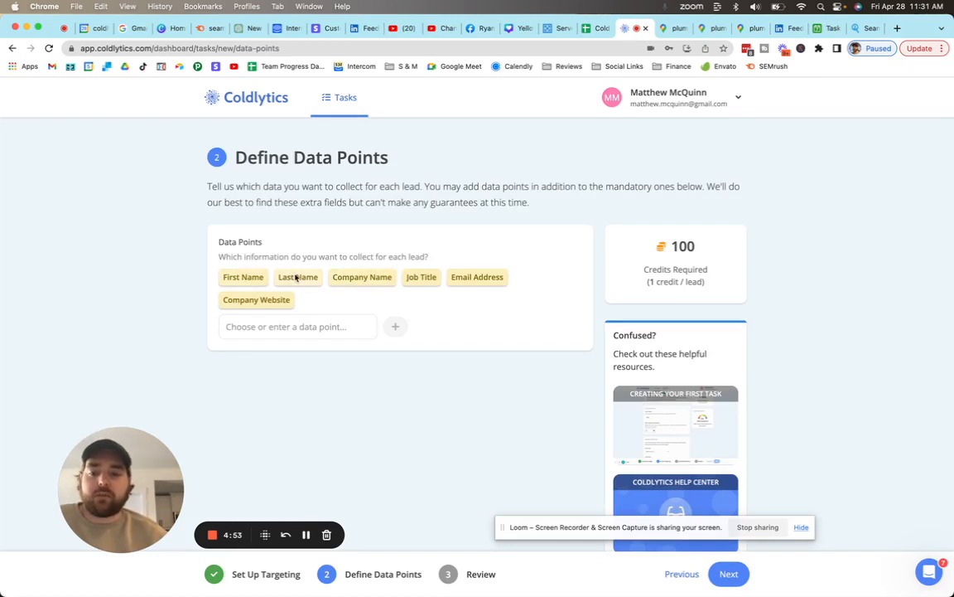
mouse_move(431, 282)
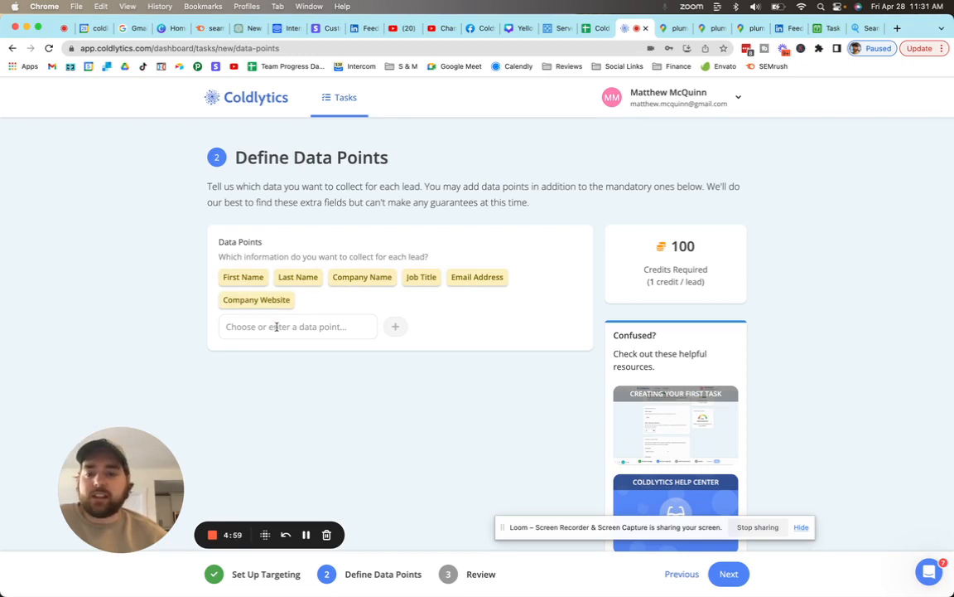
Step: Add Company Twitter Profile from the extra data points list to the task
click(297, 325)
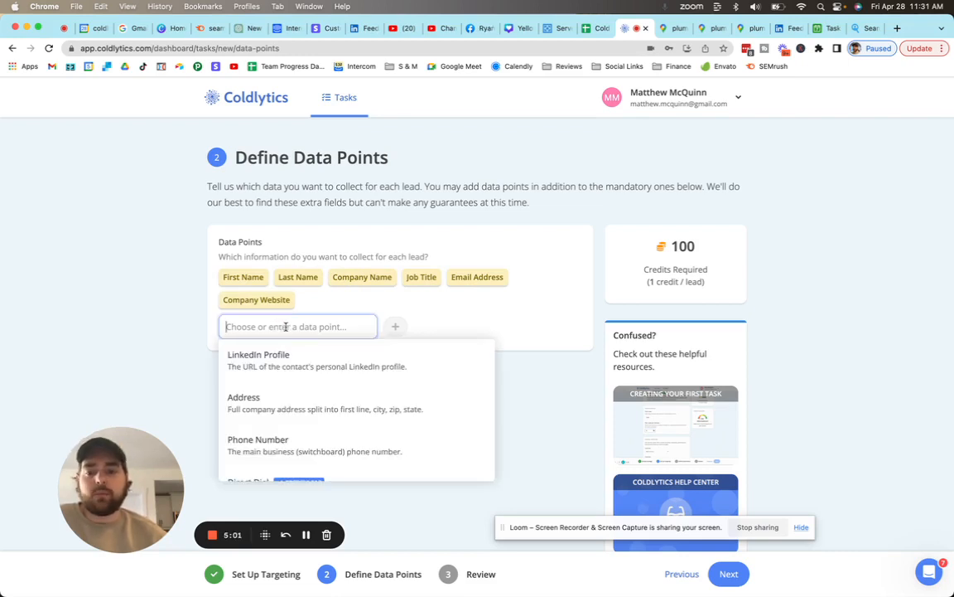
mouse_move(441, 371)
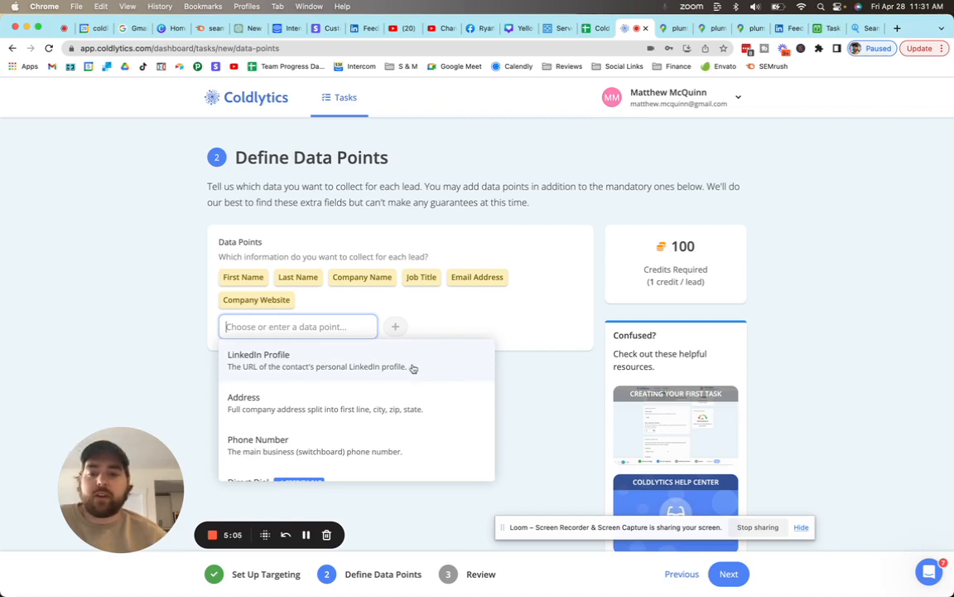
mouse_move(378, 368)
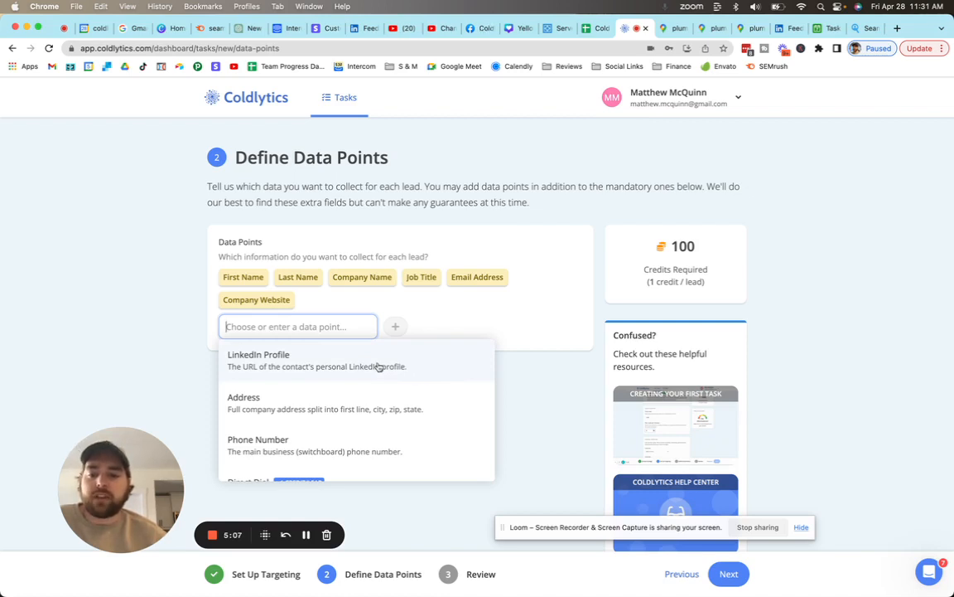
scroll(down, 3)
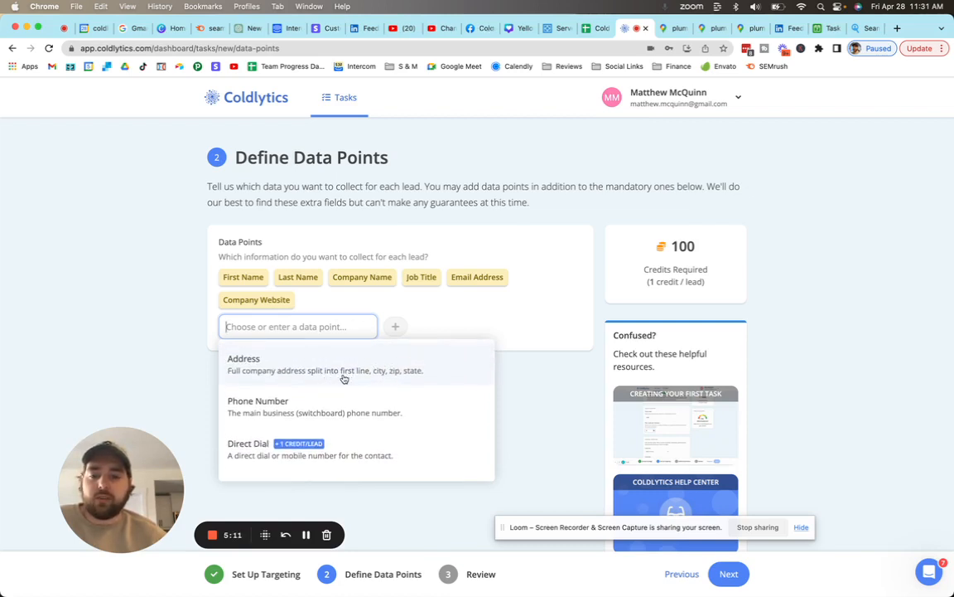
mouse_move(398, 379)
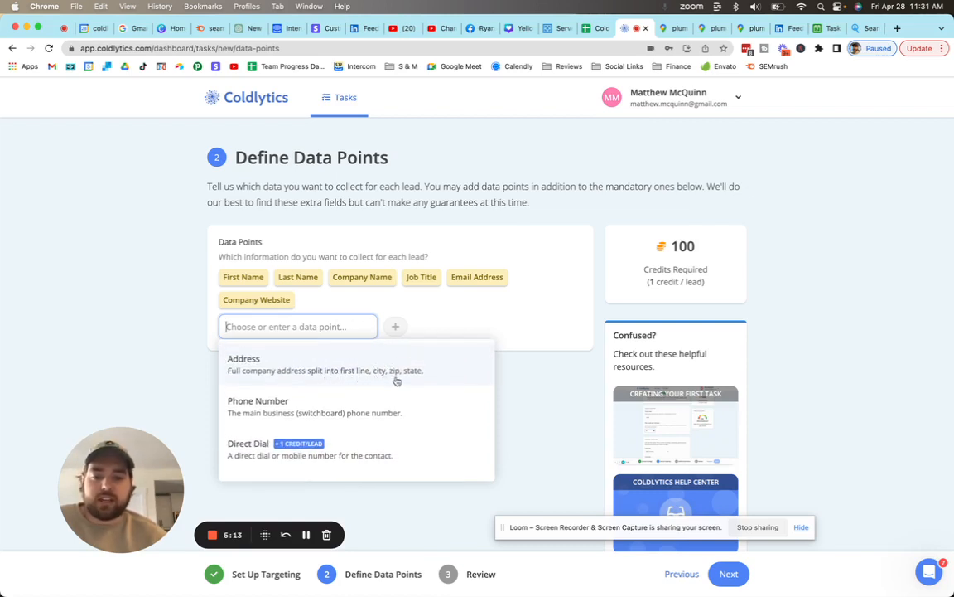
scroll(down, 3)
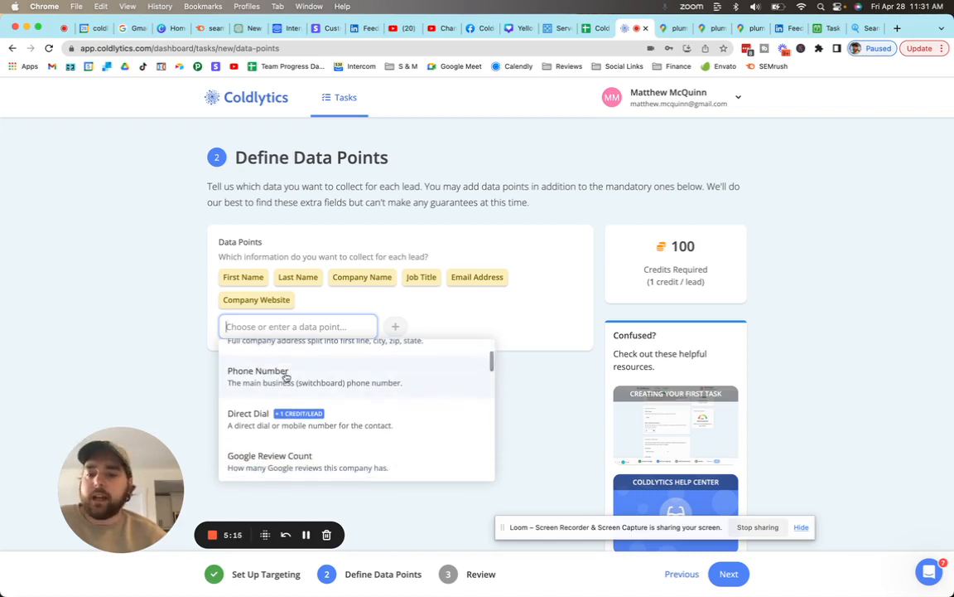
mouse_move(348, 390)
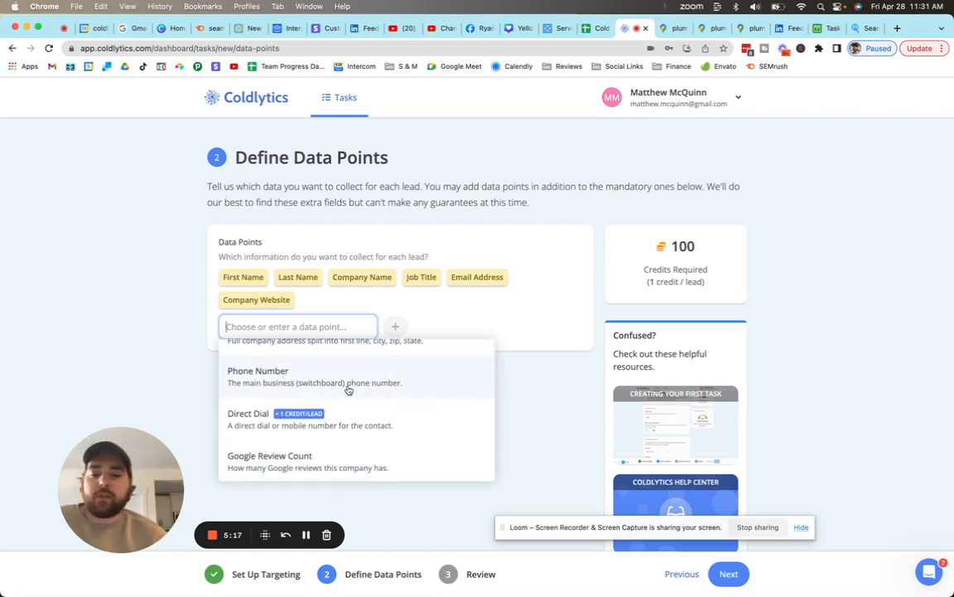
scroll(down, 3)
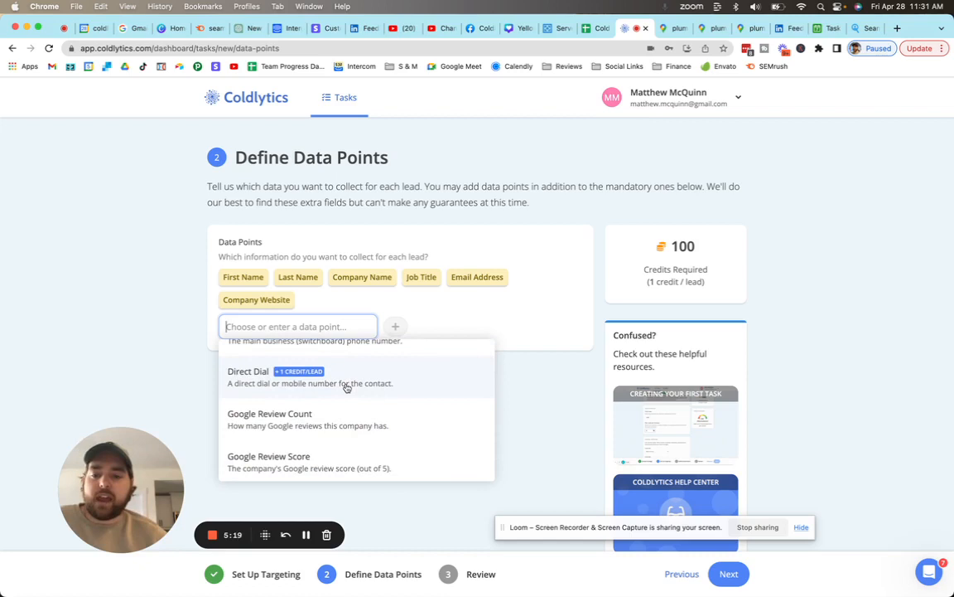
scroll(down, 3)
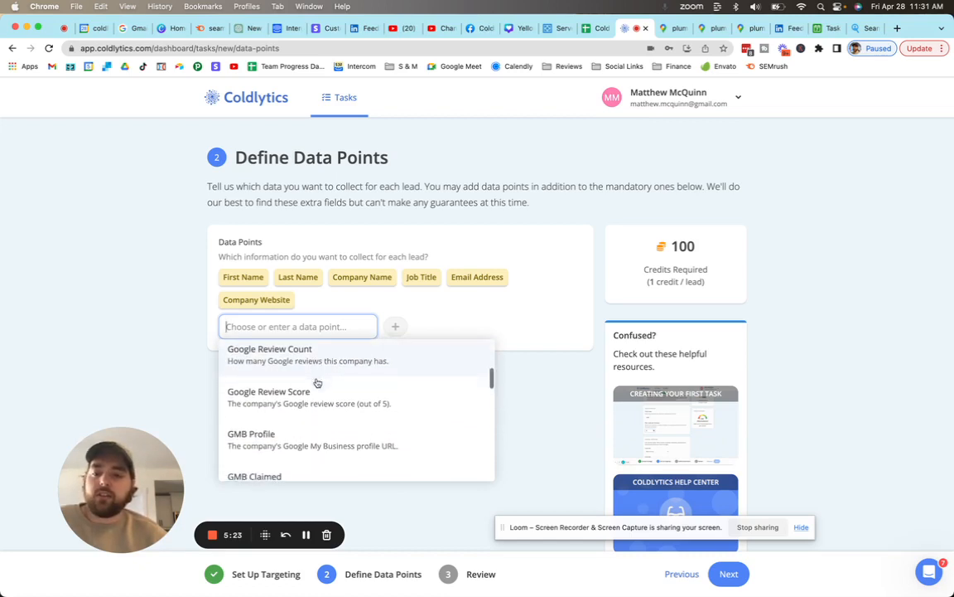
scroll(down, 3)
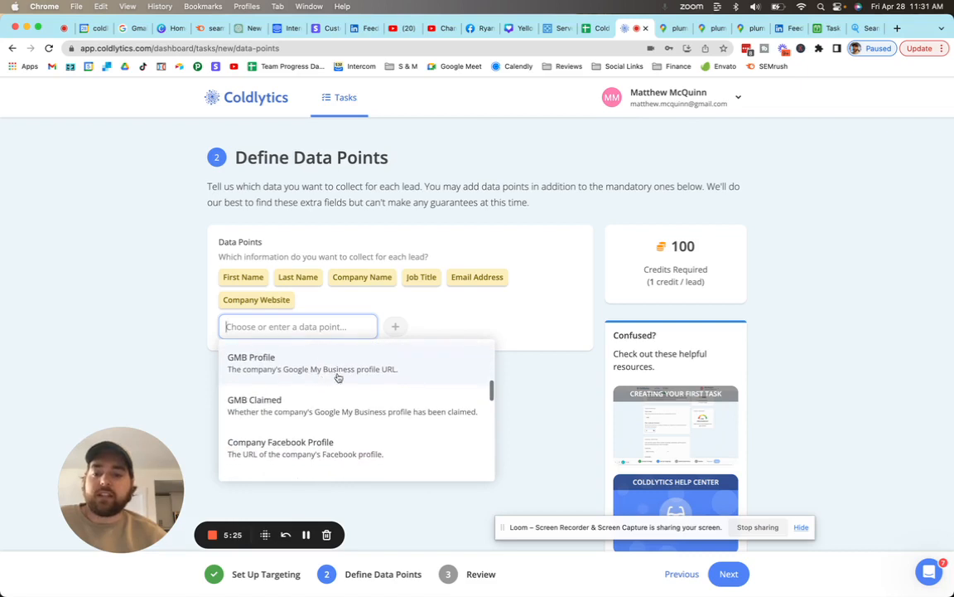
scroll(down, 3)
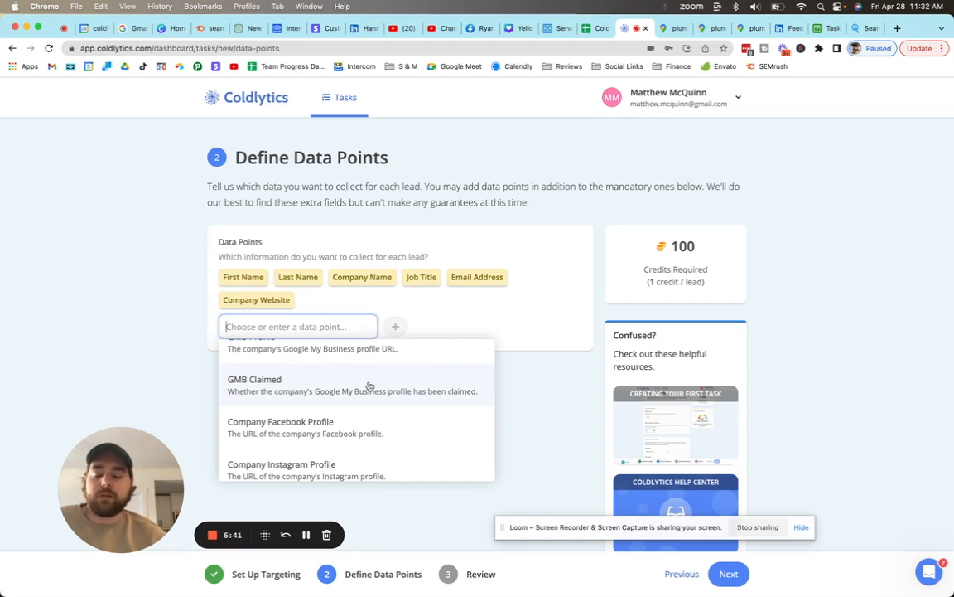
scroll(down, 3)
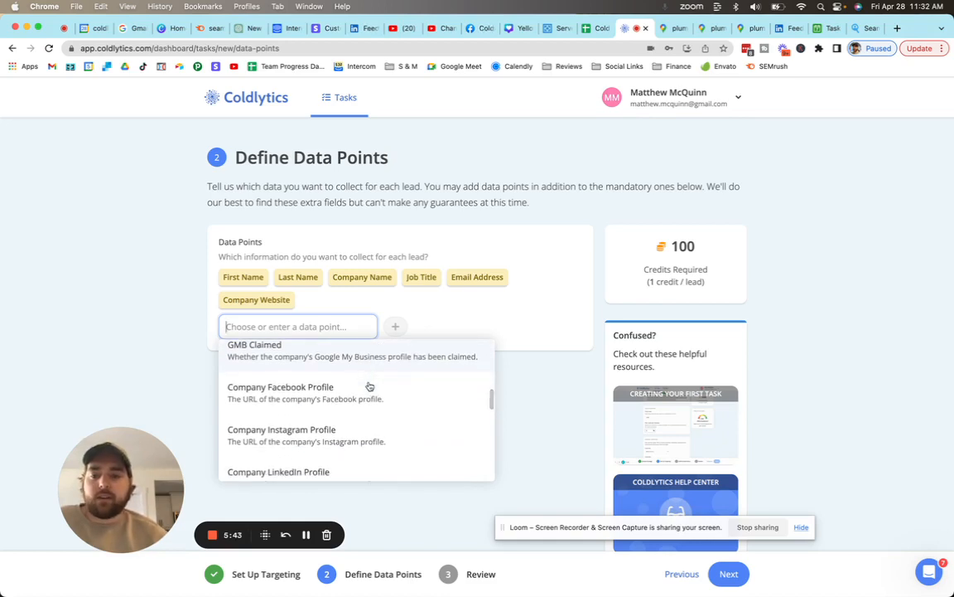
scroll(down, 3)
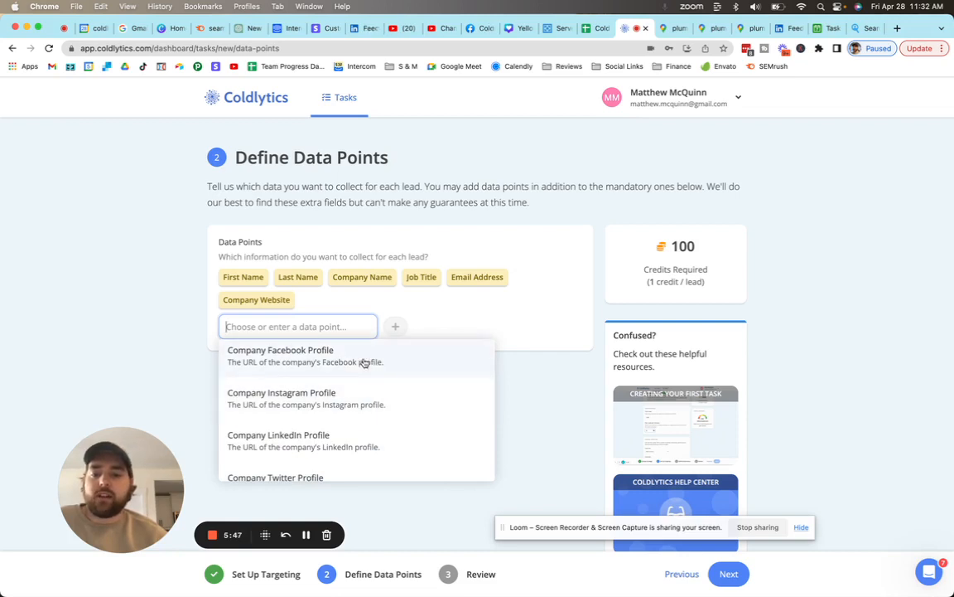
scroll(down, 3)
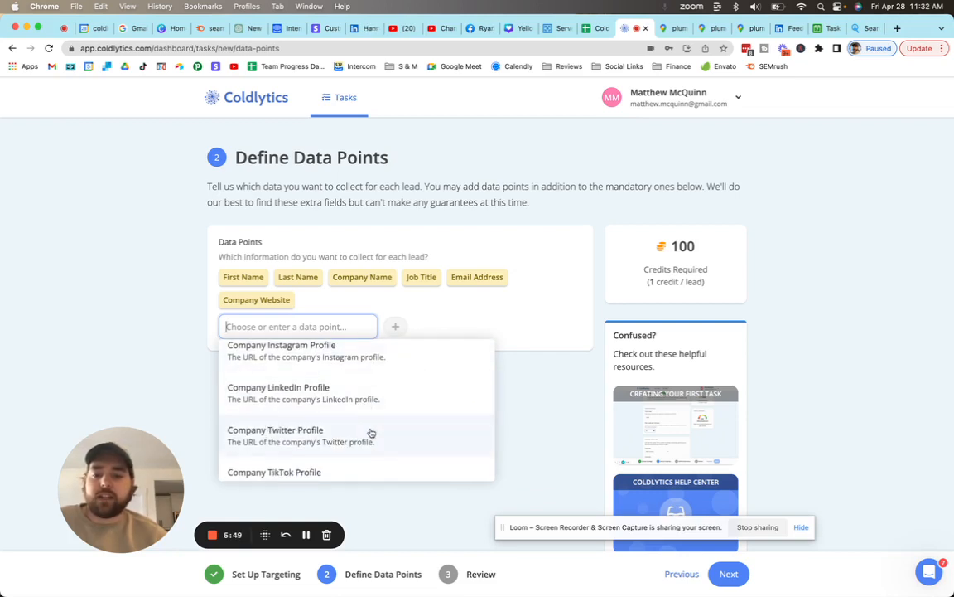
click(275, 430)
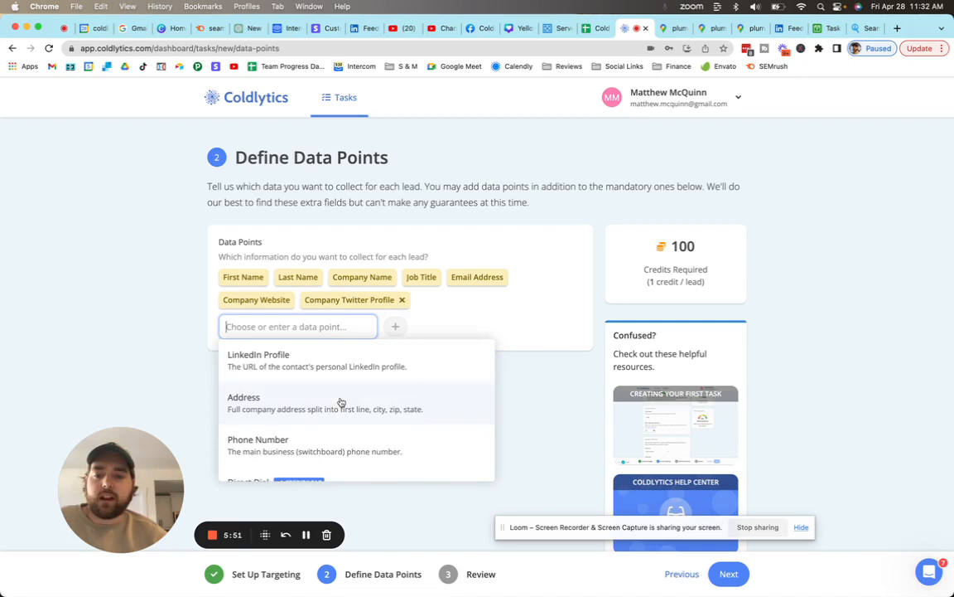
scroll(down, 3)
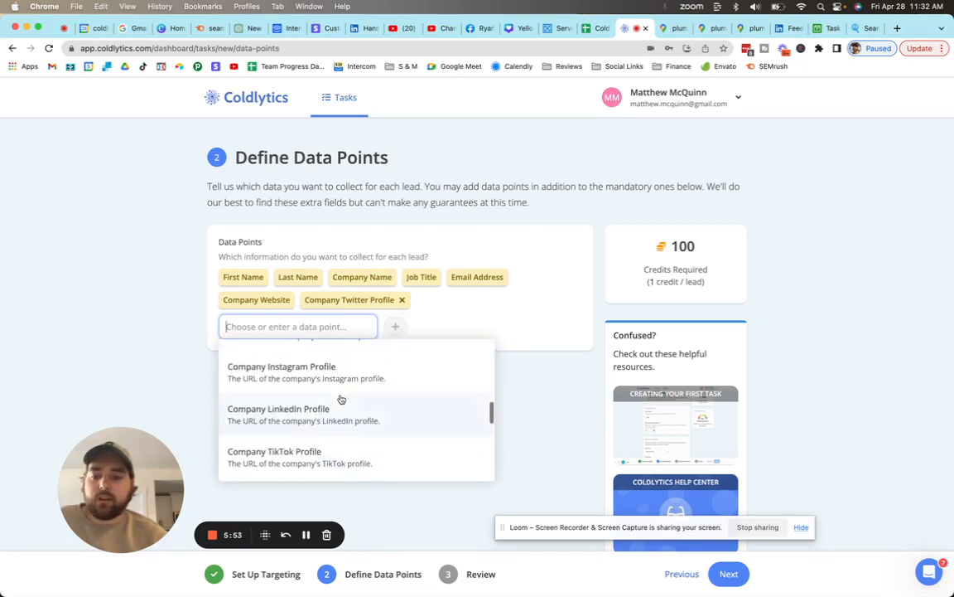
scroll(down, 3)
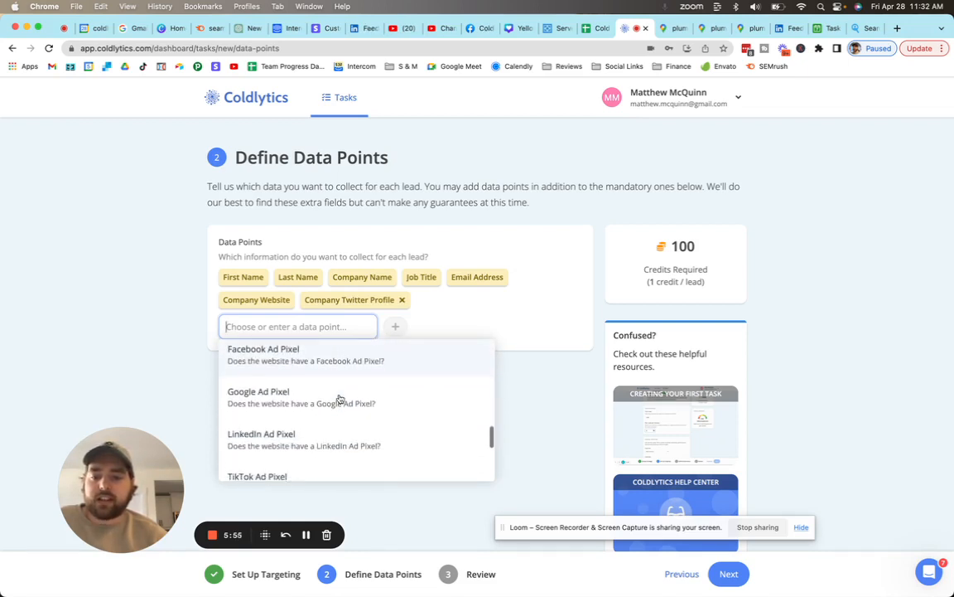
scroll(up, 3)
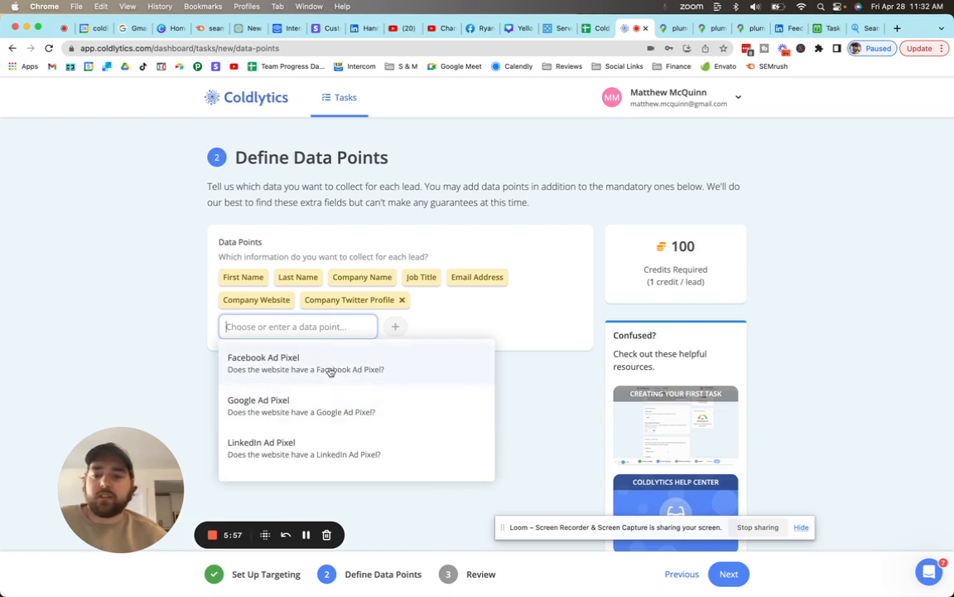
scroll(down, 3)
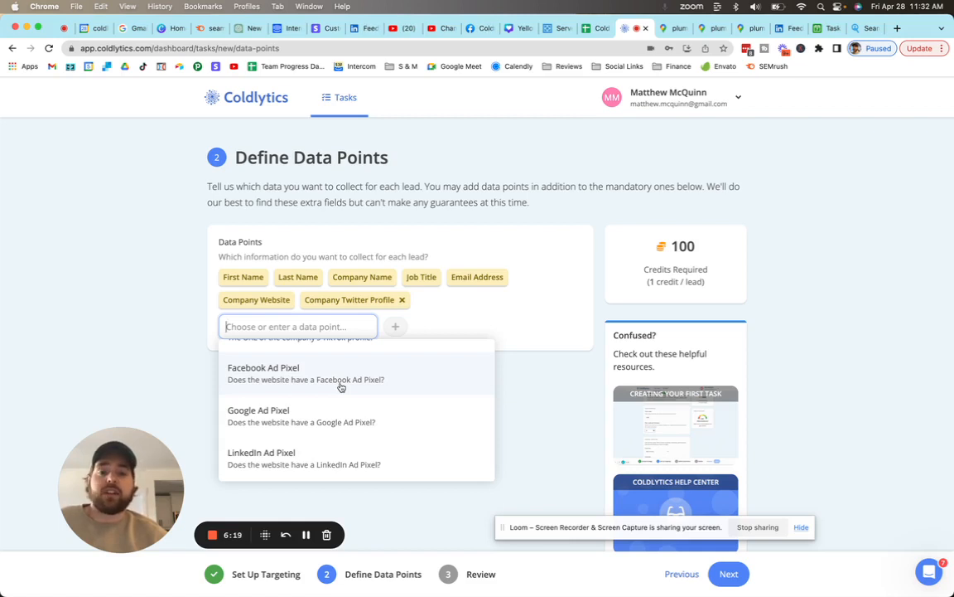
mouse_move(437, 393)
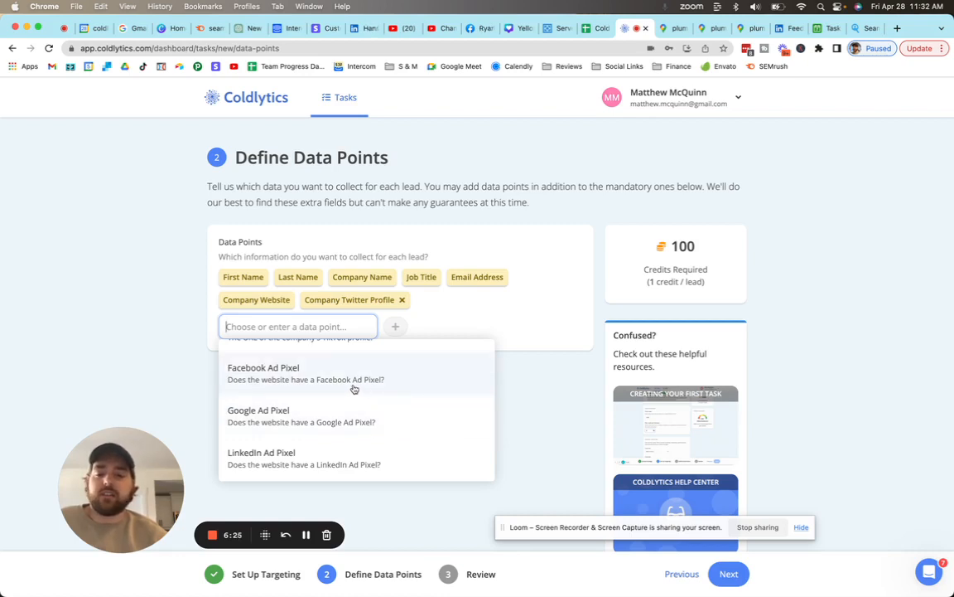
scroll(down, 3)
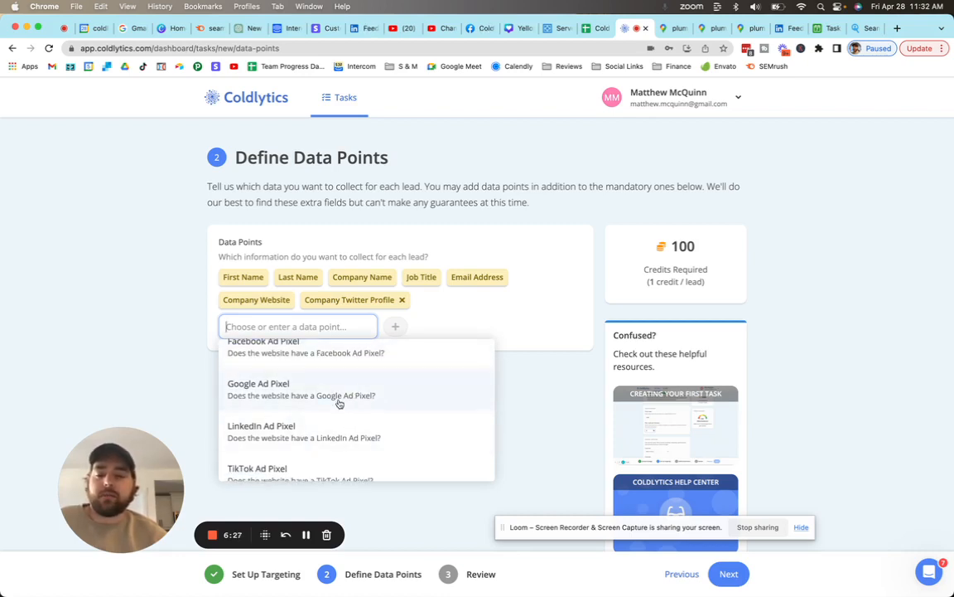
scroll(down, 3)
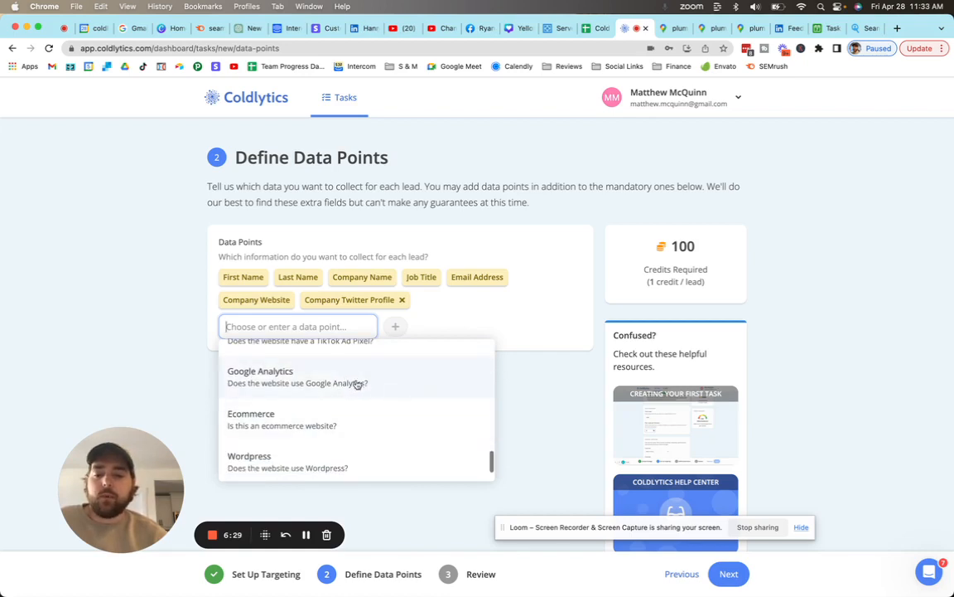
mouse_move(385, 386)
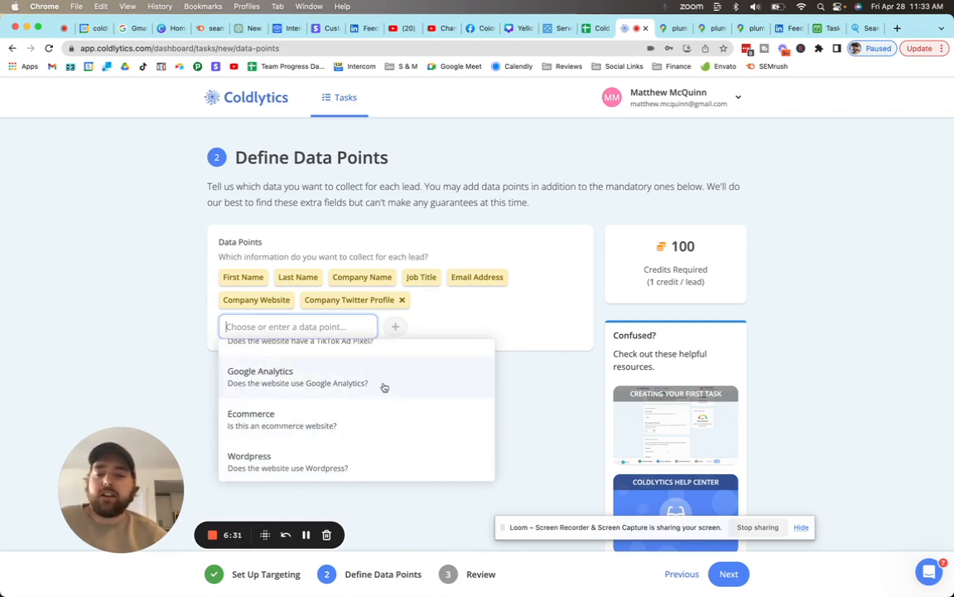
mouse_move(322, 447)
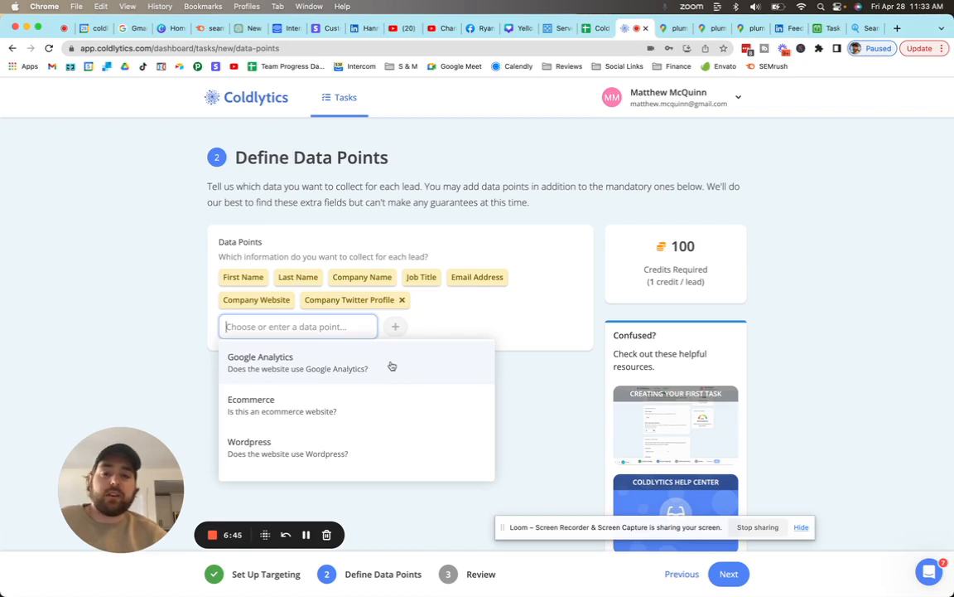
mouse_move(365, 377)
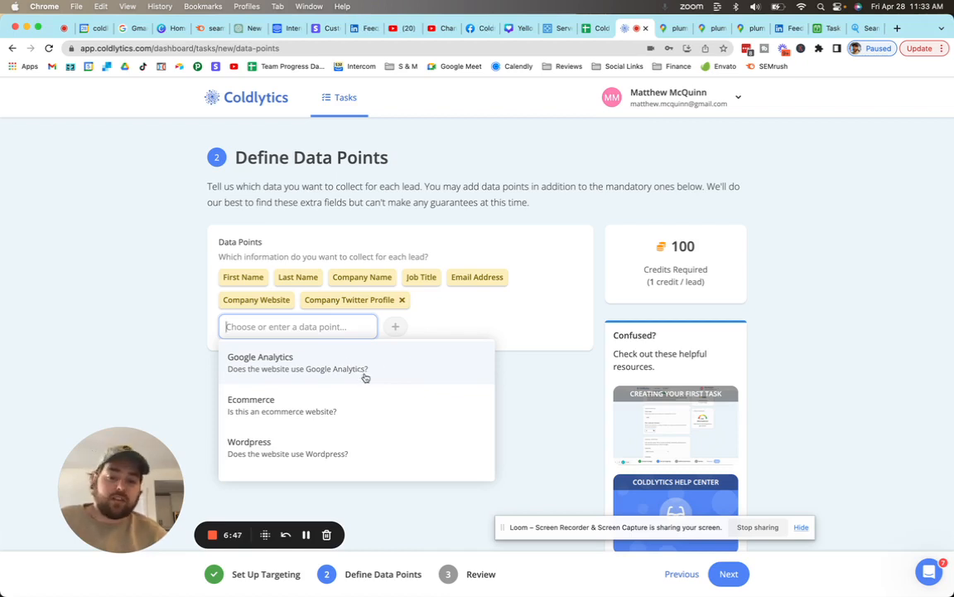
mouse_move(362, 386)
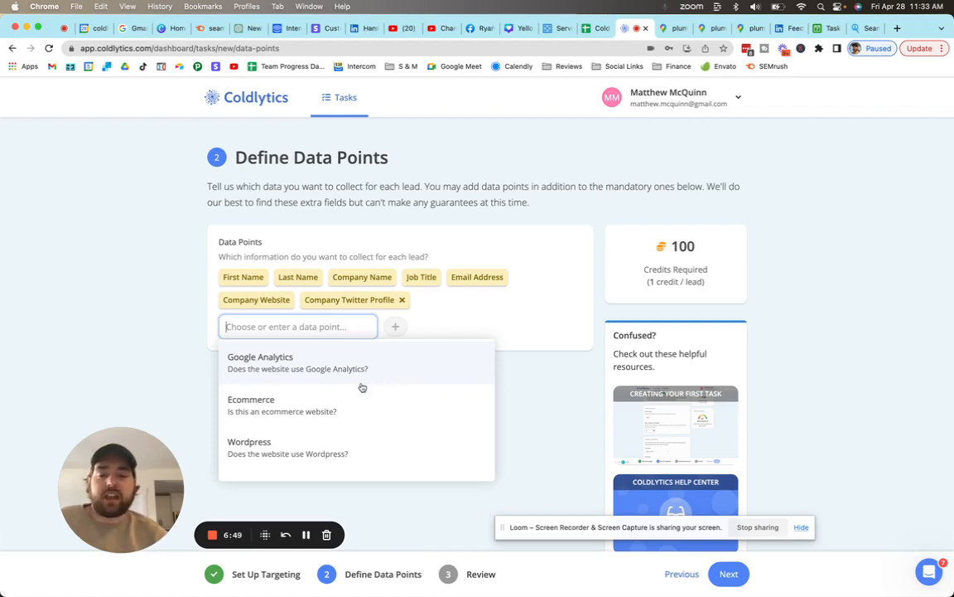
scroll(down, 3)
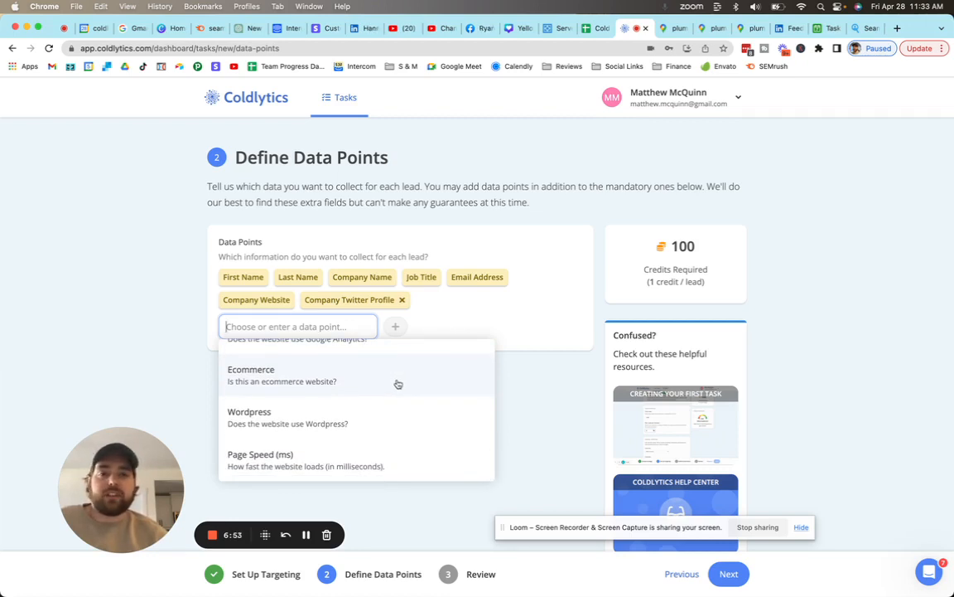
mouse_move(372, 429)
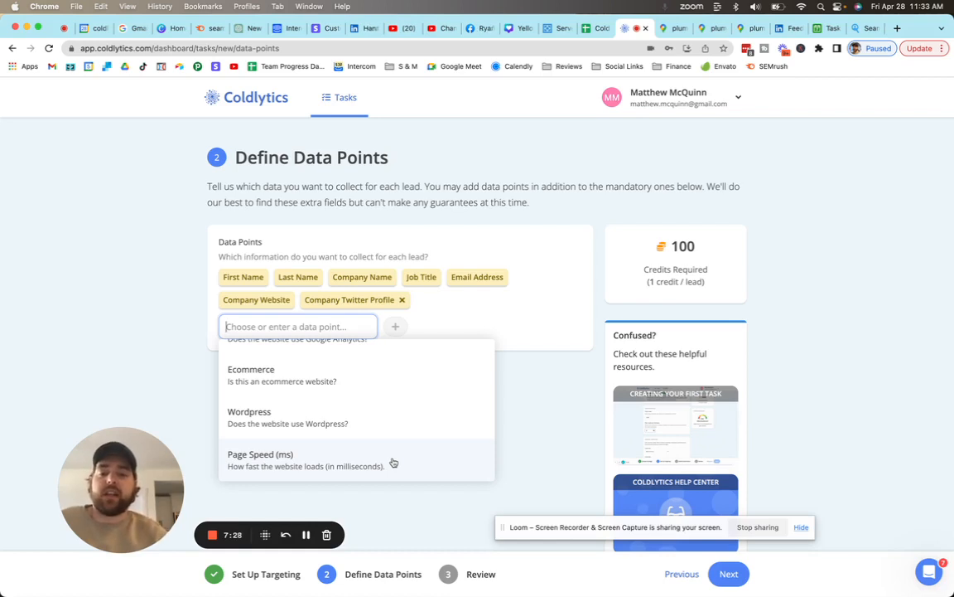
mouse_move(412, 464)
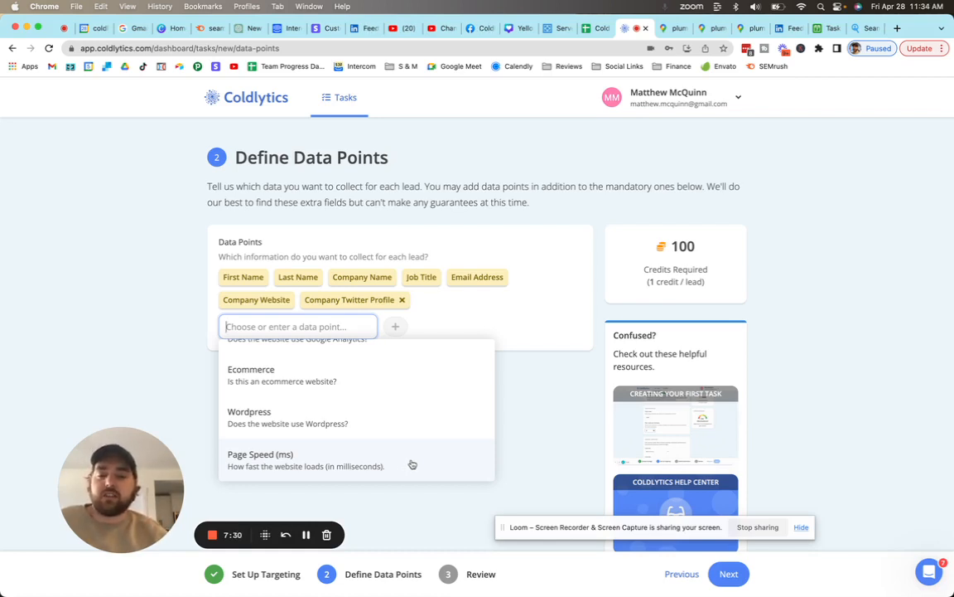
Step: Add Page Speed (ms), name the task 'Plumbing Allentown PA' and start it
click(260, 459)
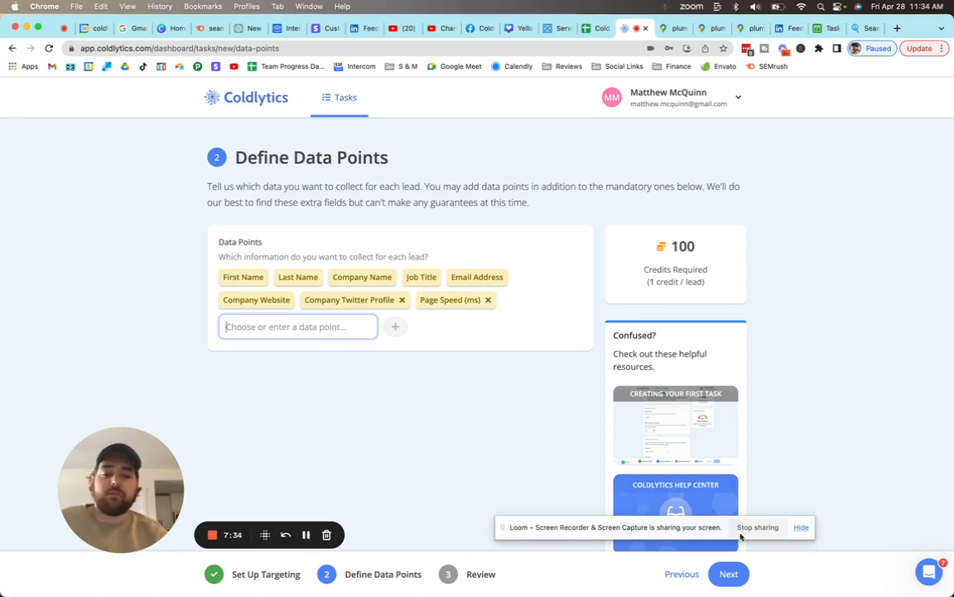
click(729, 573)
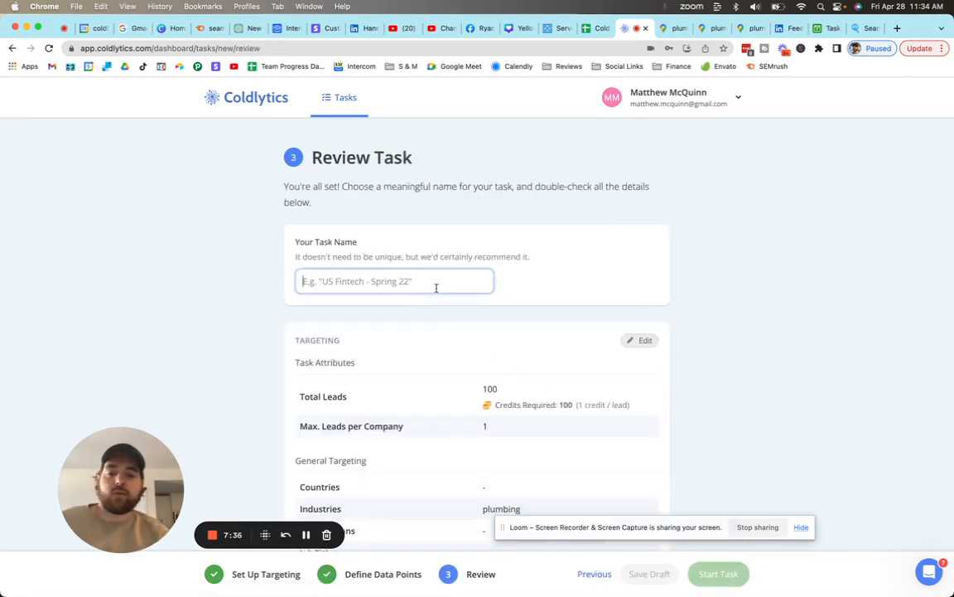
text(Plumbing)
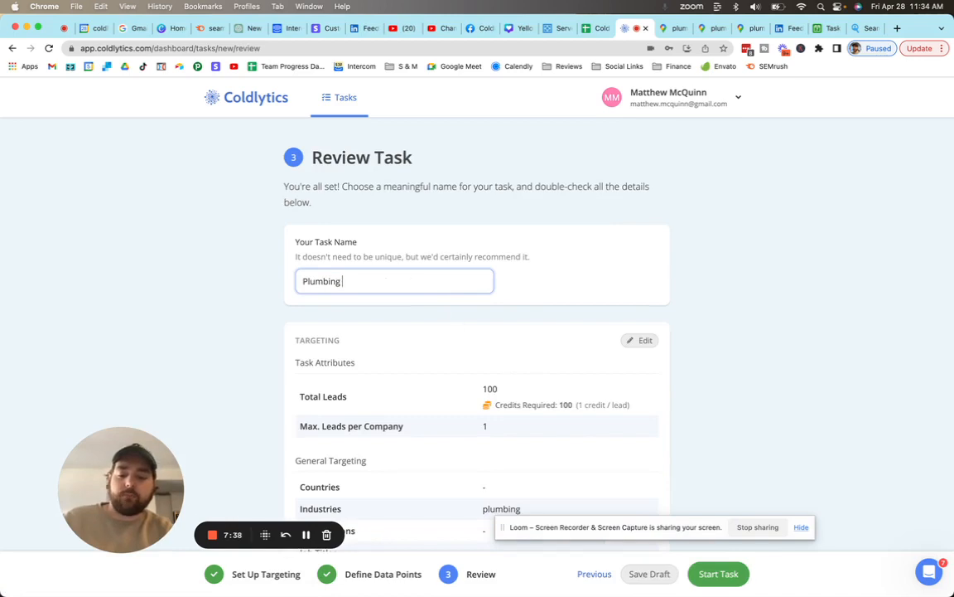
text(Allentown PA)
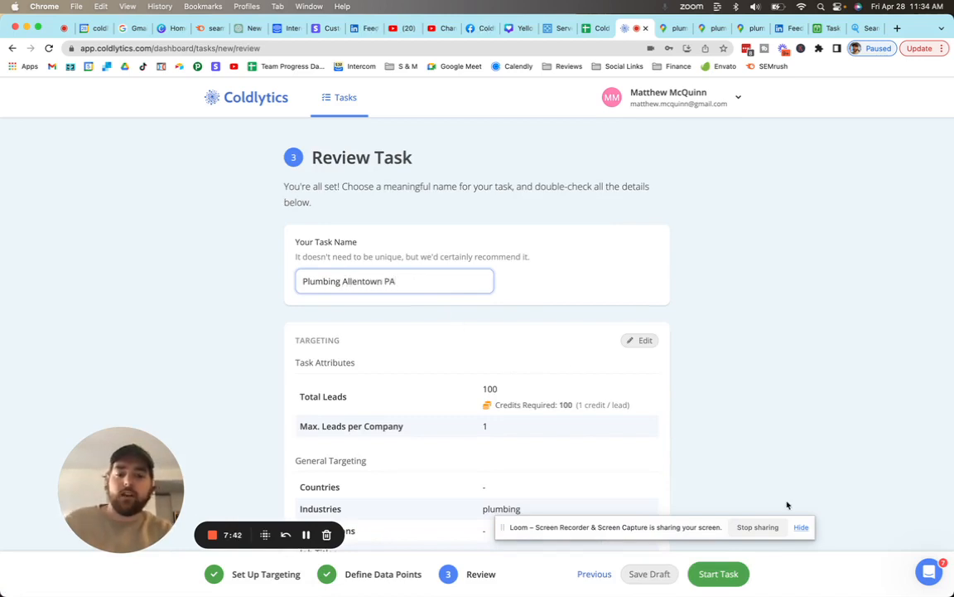
click(718, 574)
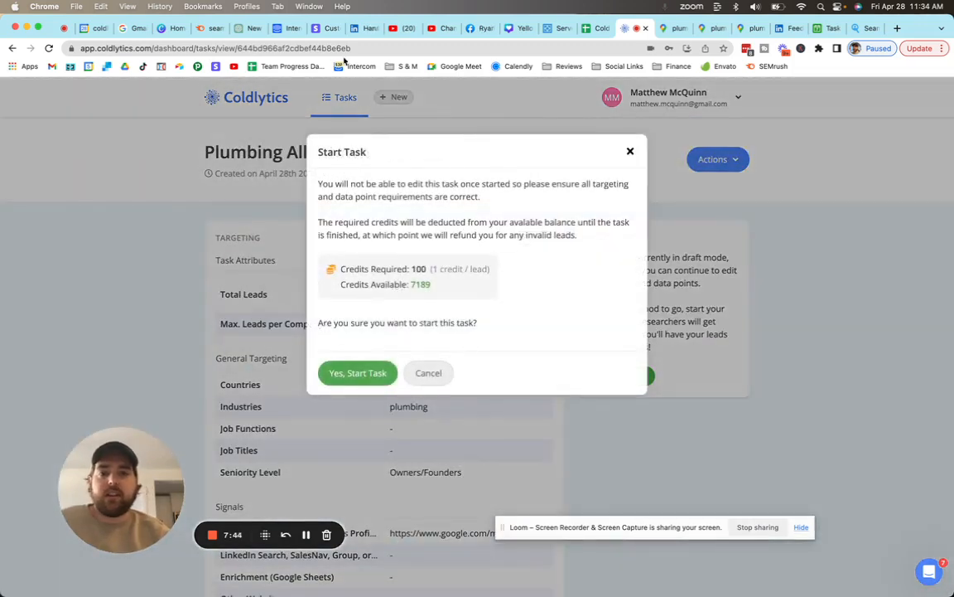
mouse_move(600, 29)
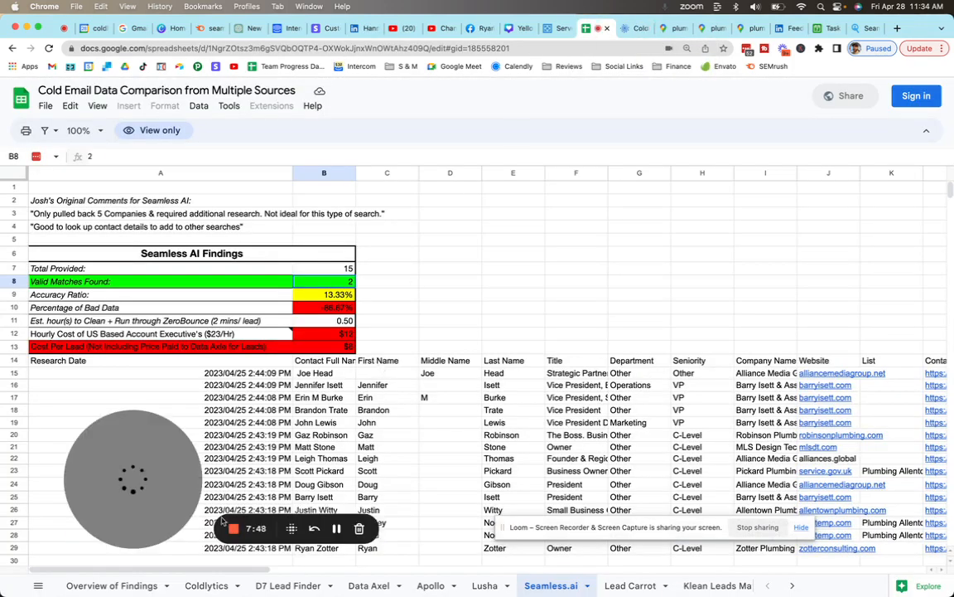
Step: Inspect the flagged emails in cells E12, E5 and E9 on the Coldlytics sheet and its address columns
click(205, 585)
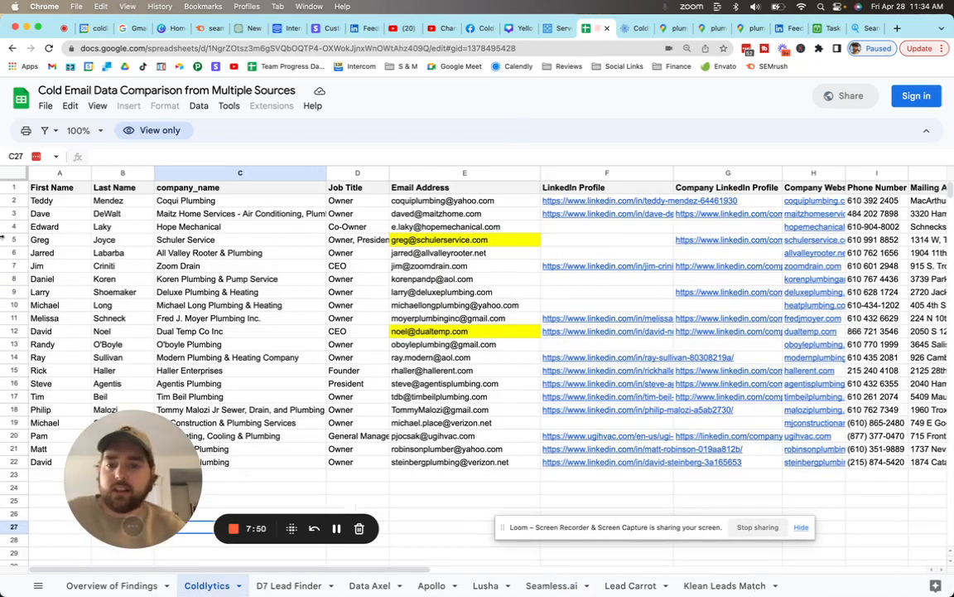
click(59, 173)
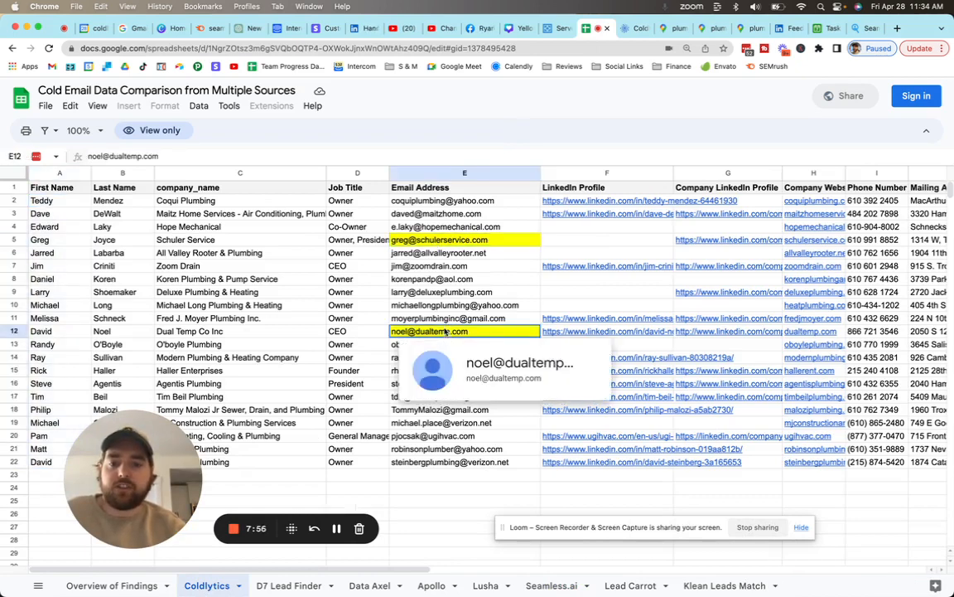
click(439, 238)
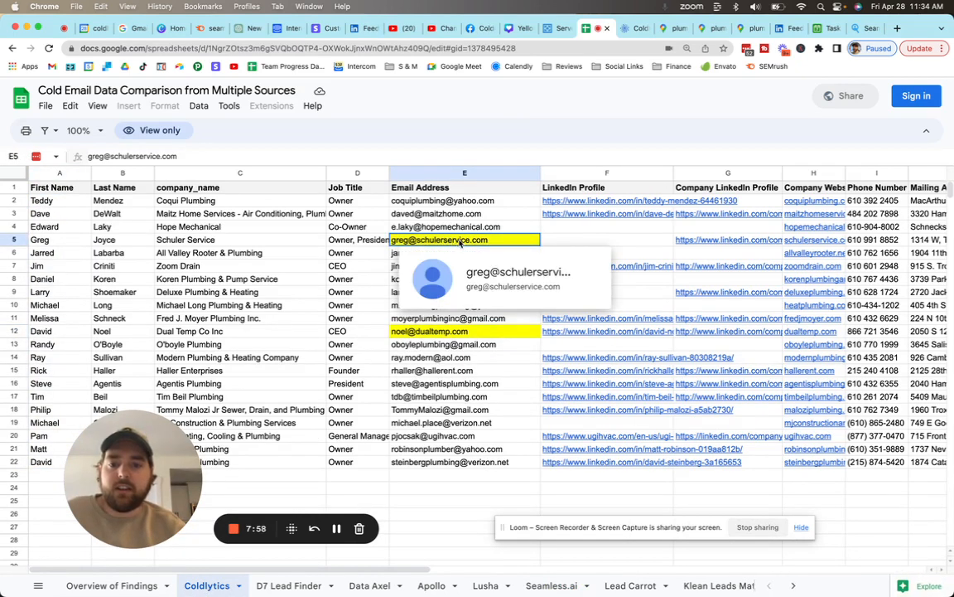
click(463, 331)
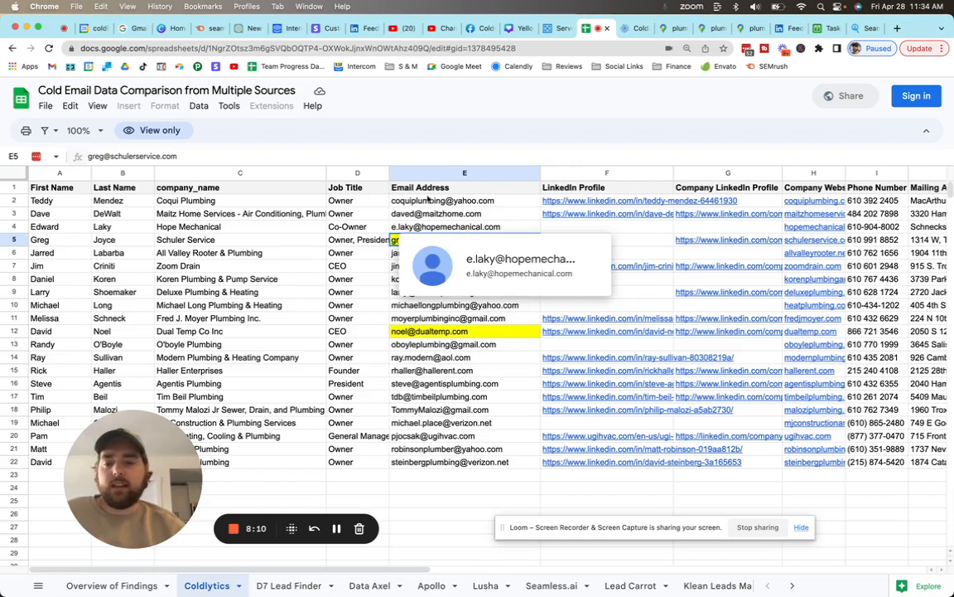
mouse_move(443, 200)
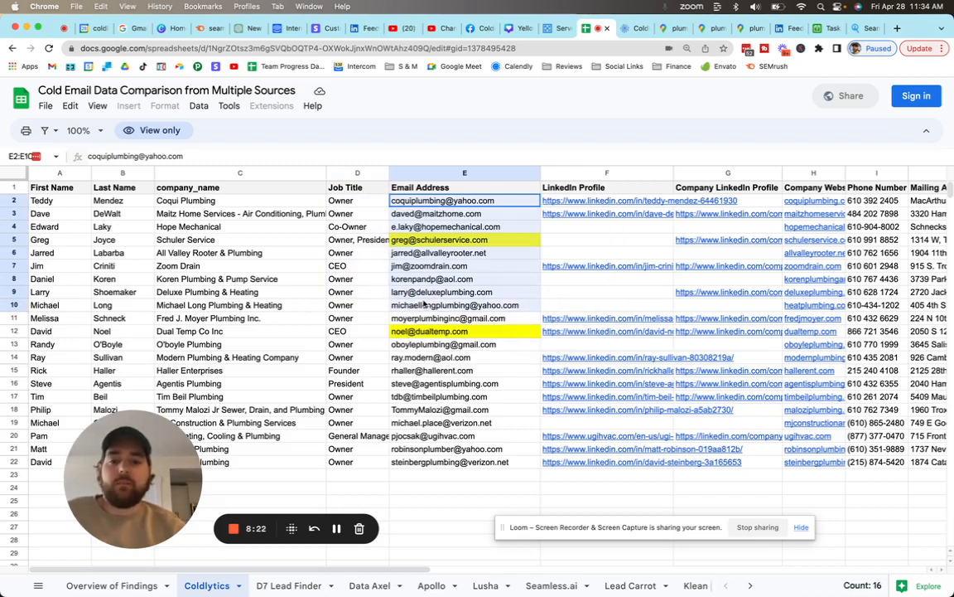
click(441, 292)
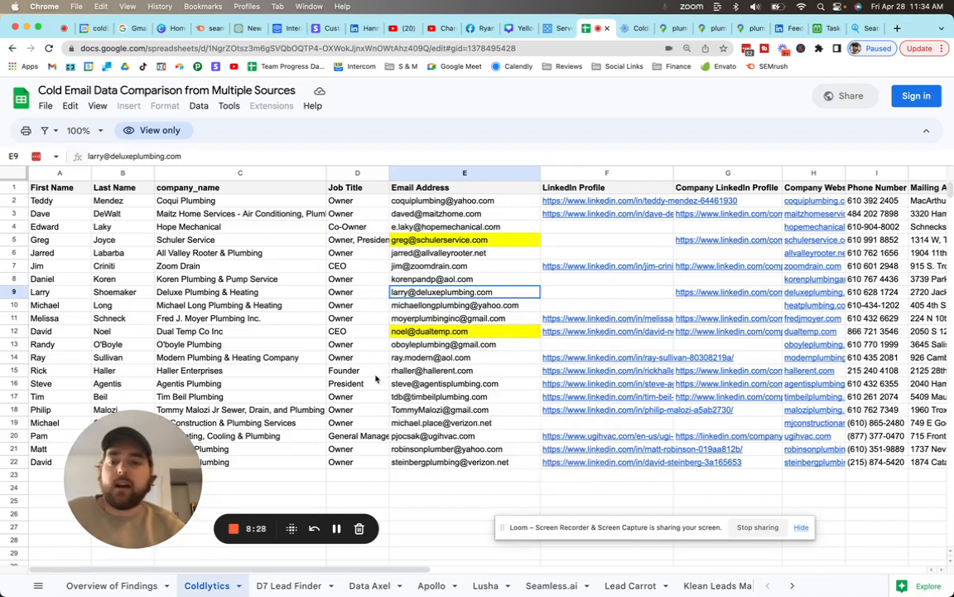
mouse_move(445, 383)
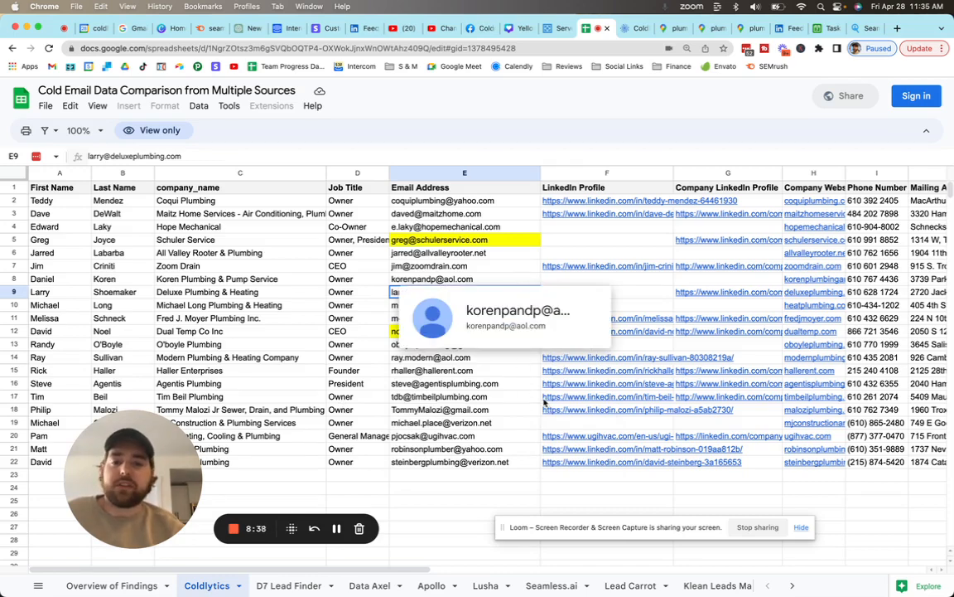
scroll(right, 3)
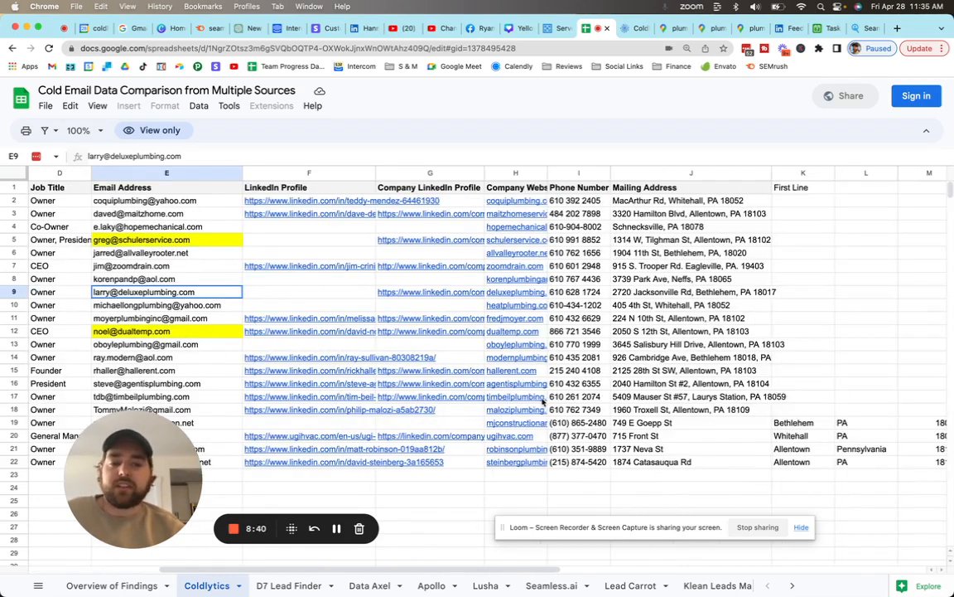
scroll(left, 3)
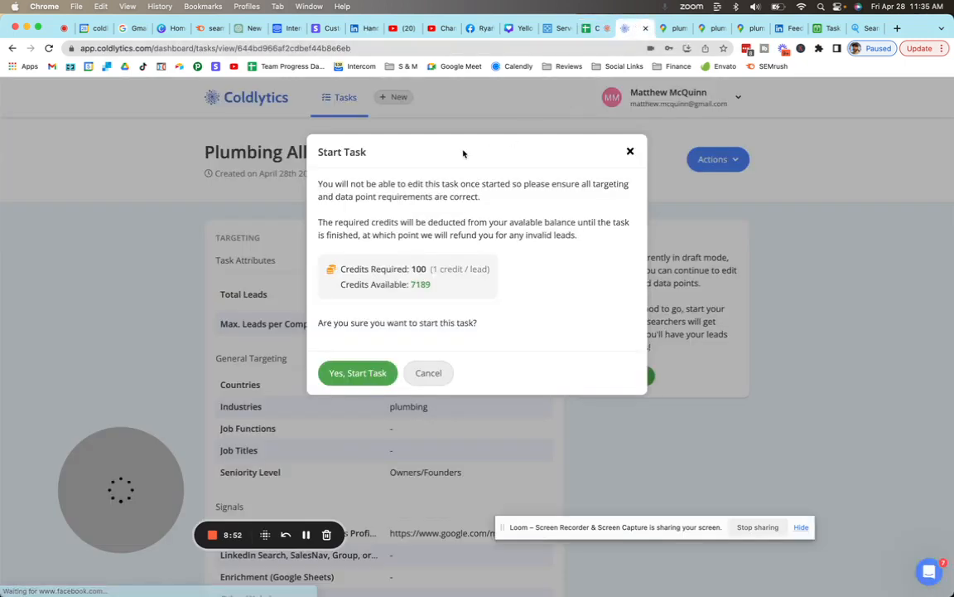
Step: Open the Coldlytics help messenger beside the Start Task confirmation
click(929, 570)
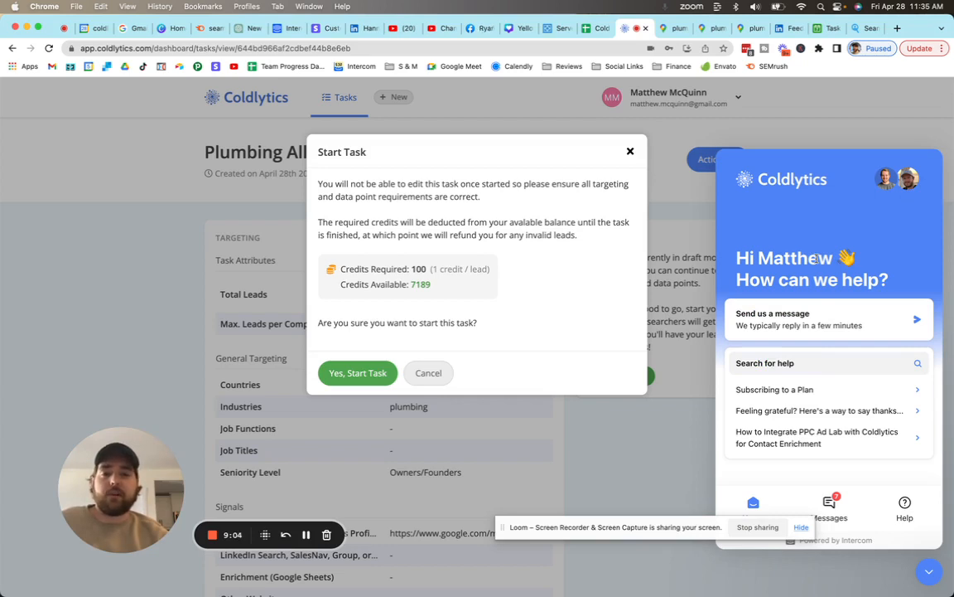
mouse_move(292, 252)
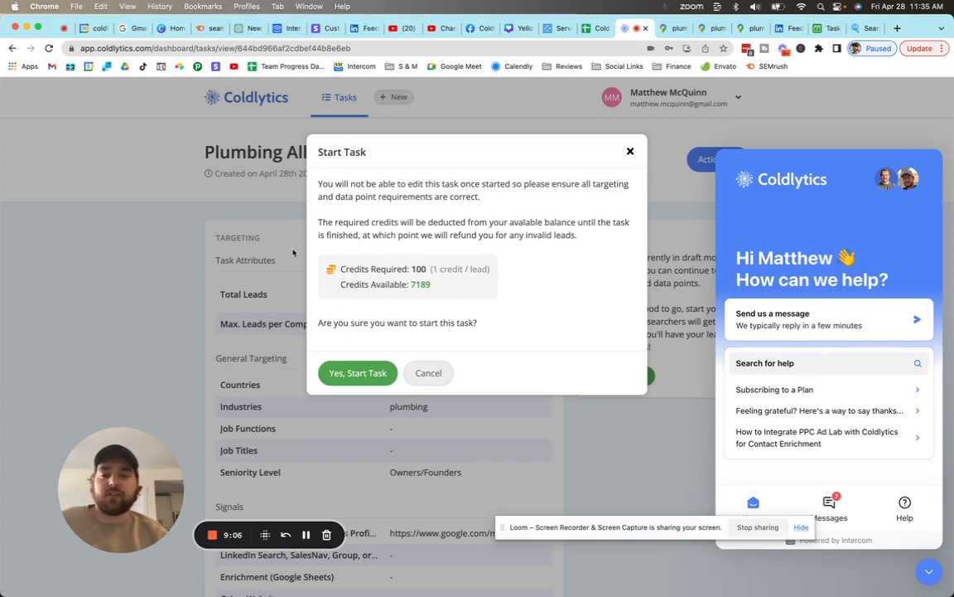